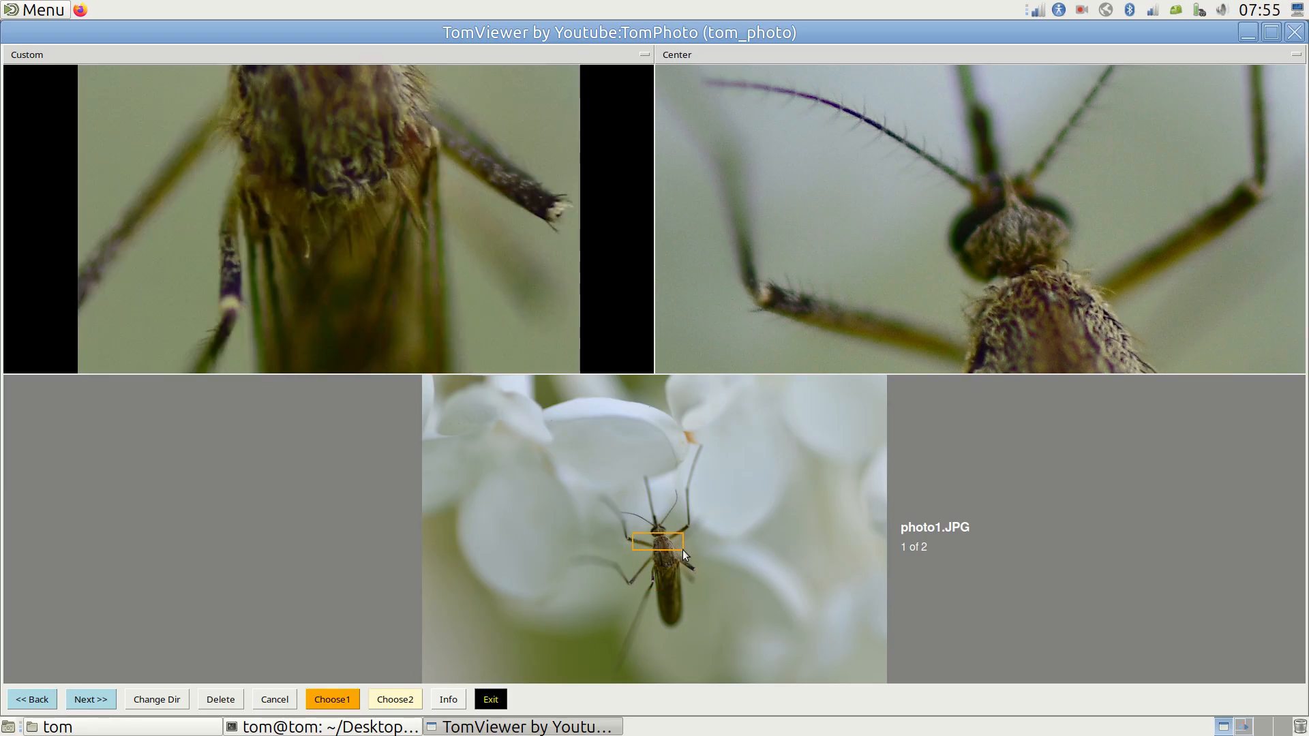
Quit TomViewer via the Exit button
left_click(490, 700)
type("te")
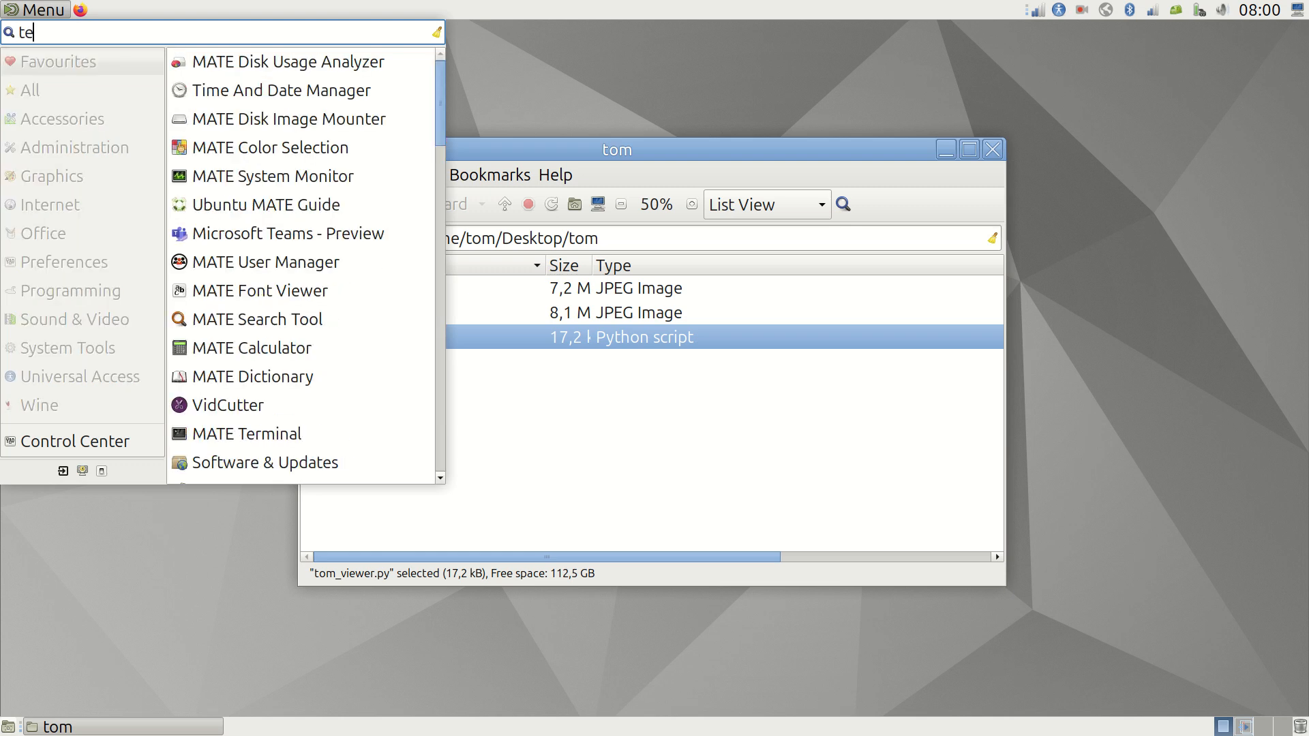
In a new MATE Terminal, cd into Desktop/tom and launch tom_viewer.py with python3
left_click(246, 434)
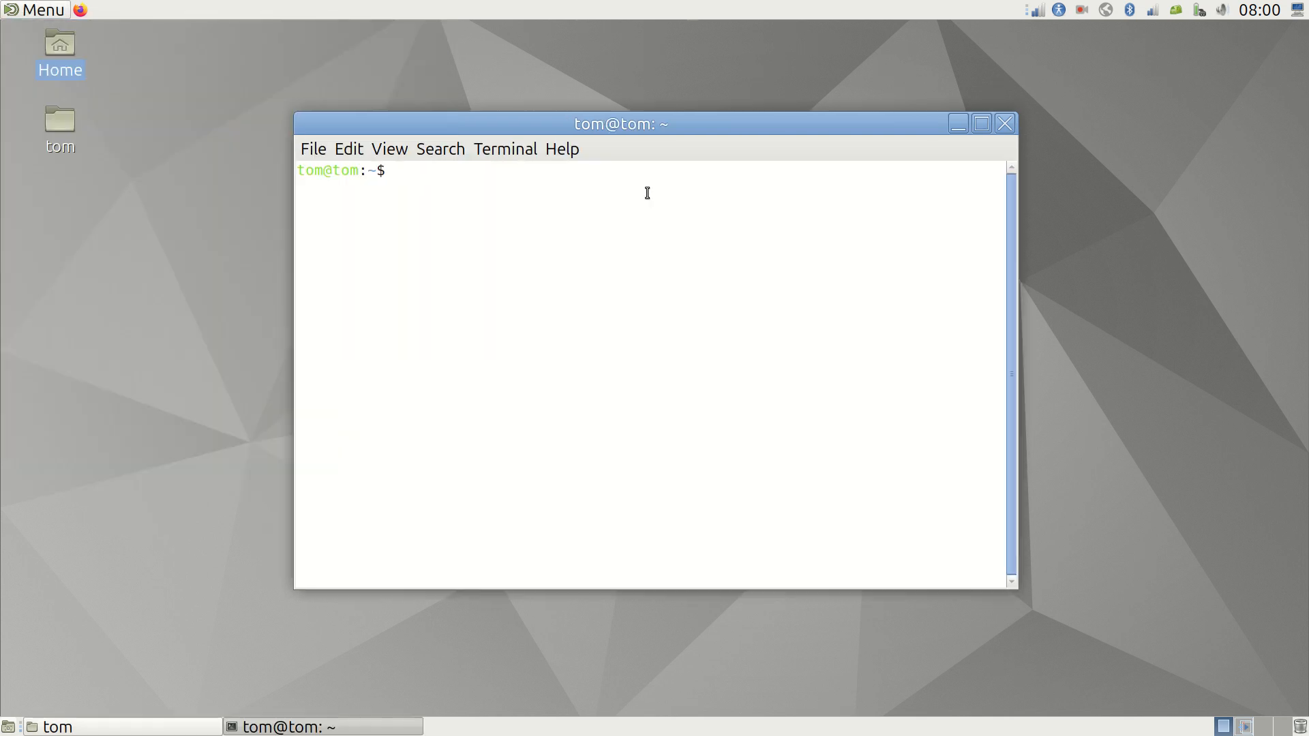
type("cd Desktop/tom/")
type("pyth")
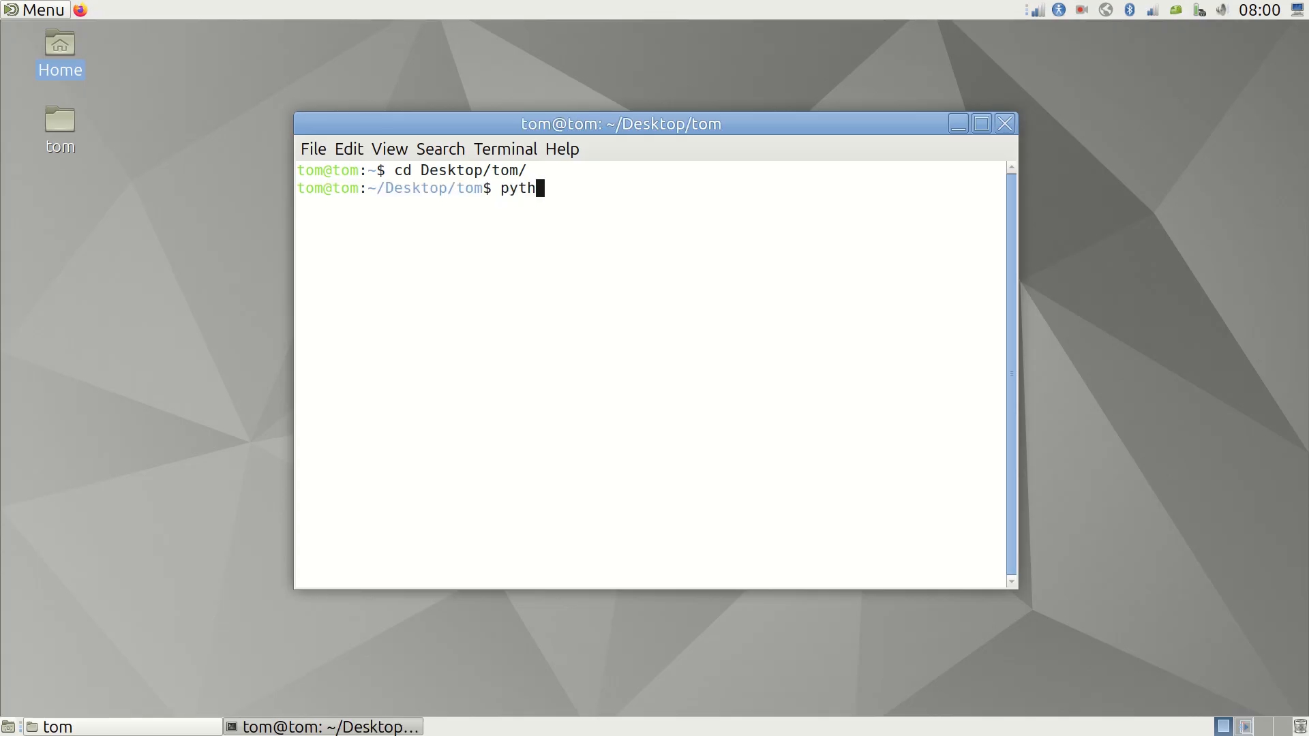
type("on3 t")
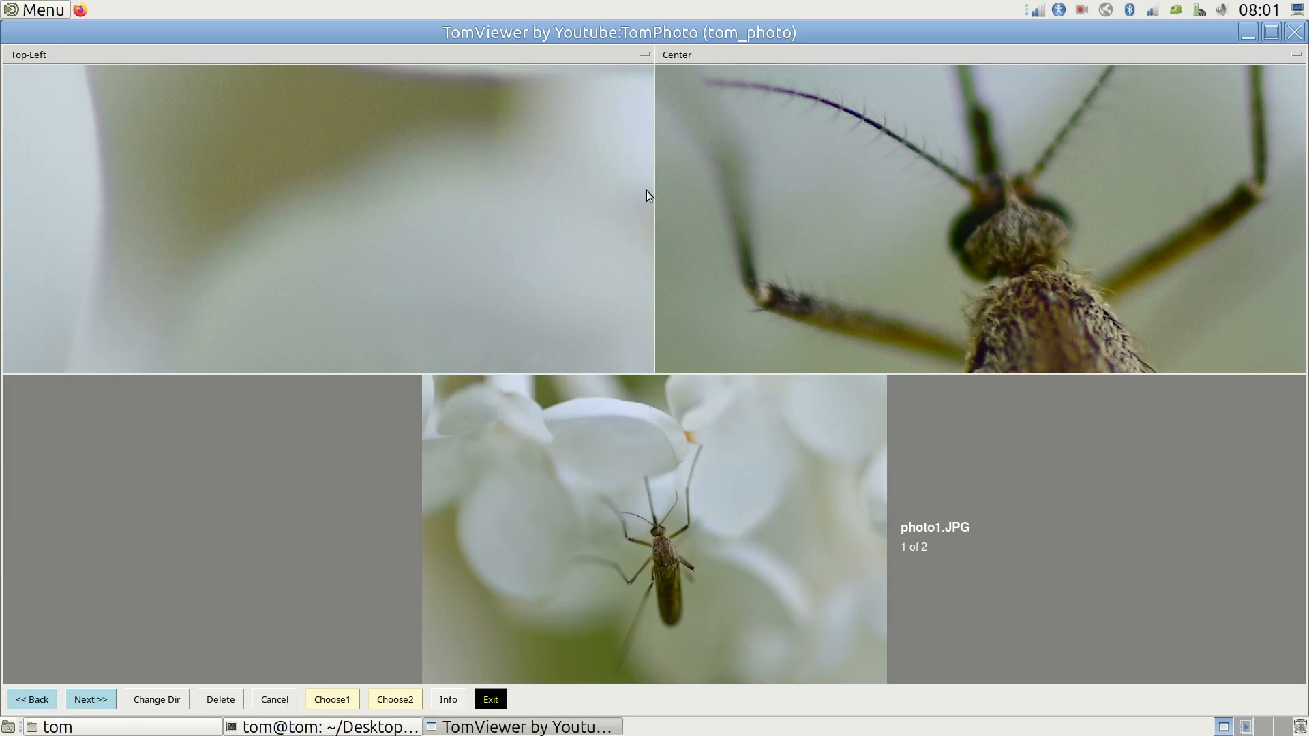
mouse_move(176, 550)
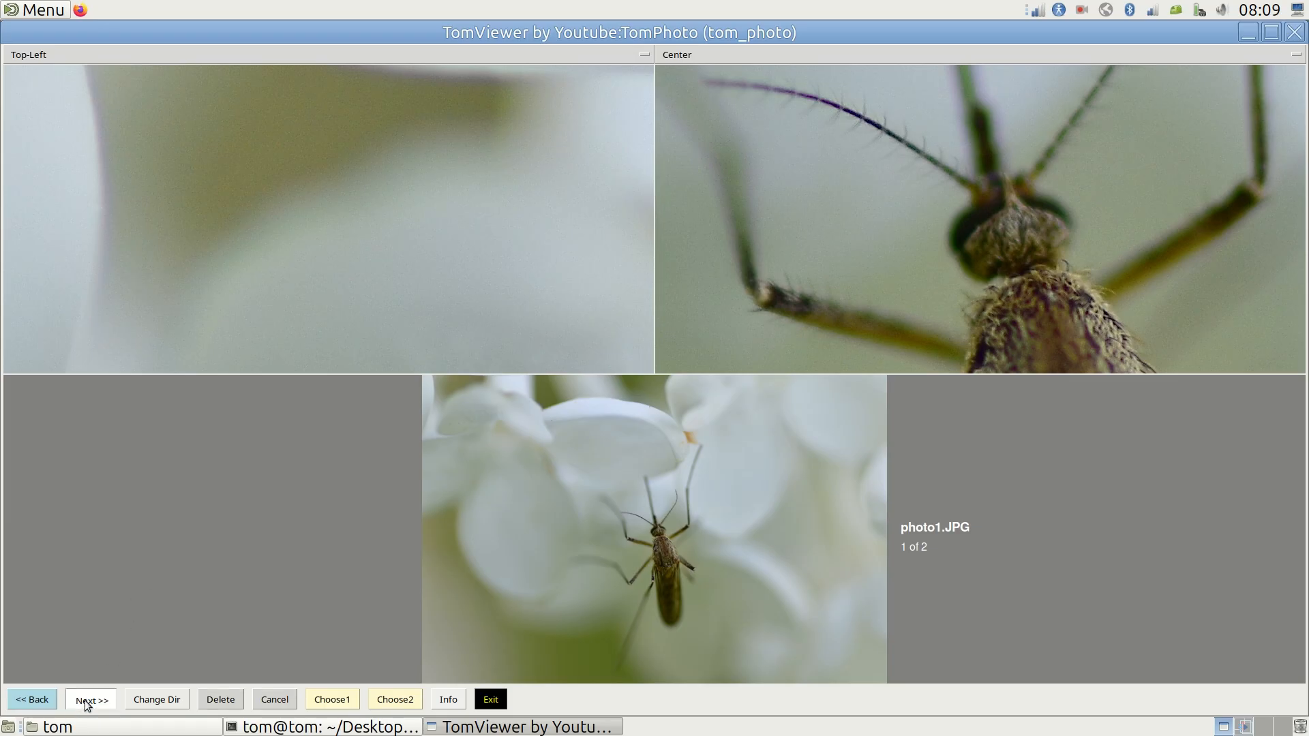
Load the /home/tom/Desktop/test folder as the photo source
left_click(90, 700)
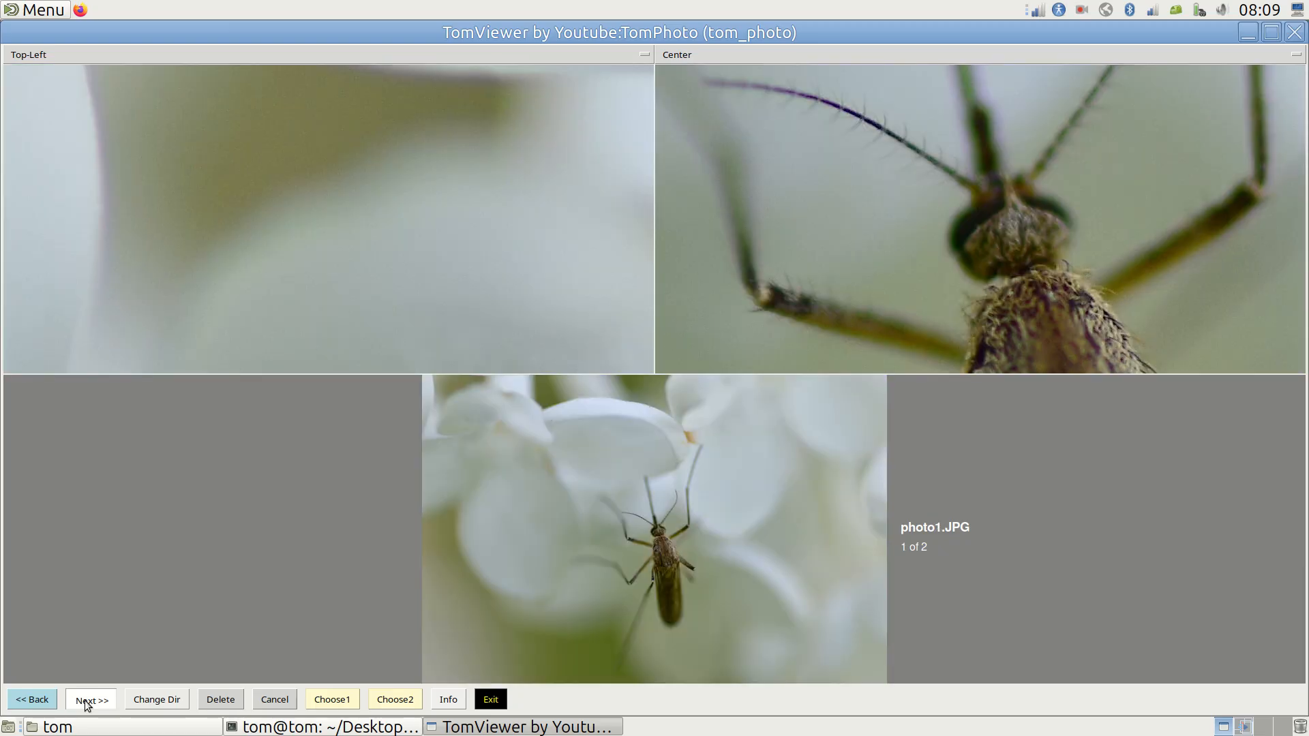
left_click(90, 699)
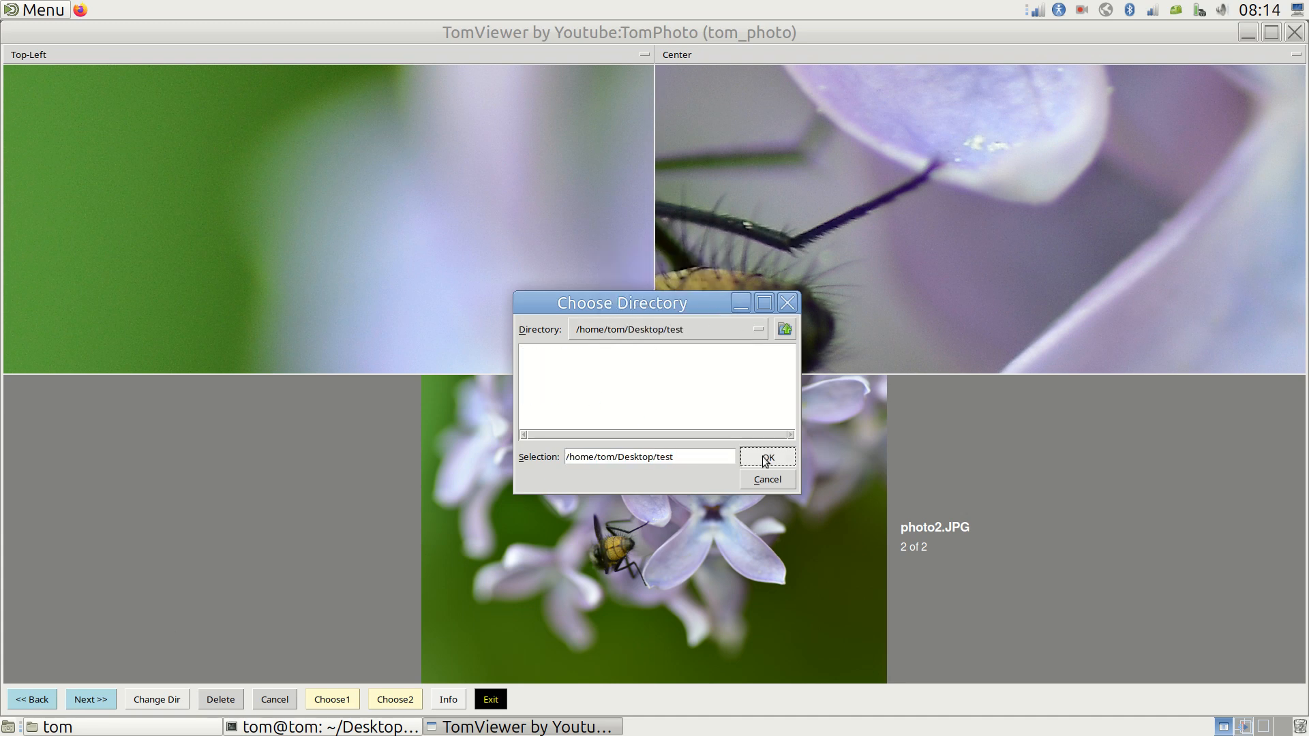
left_click(765, 457)
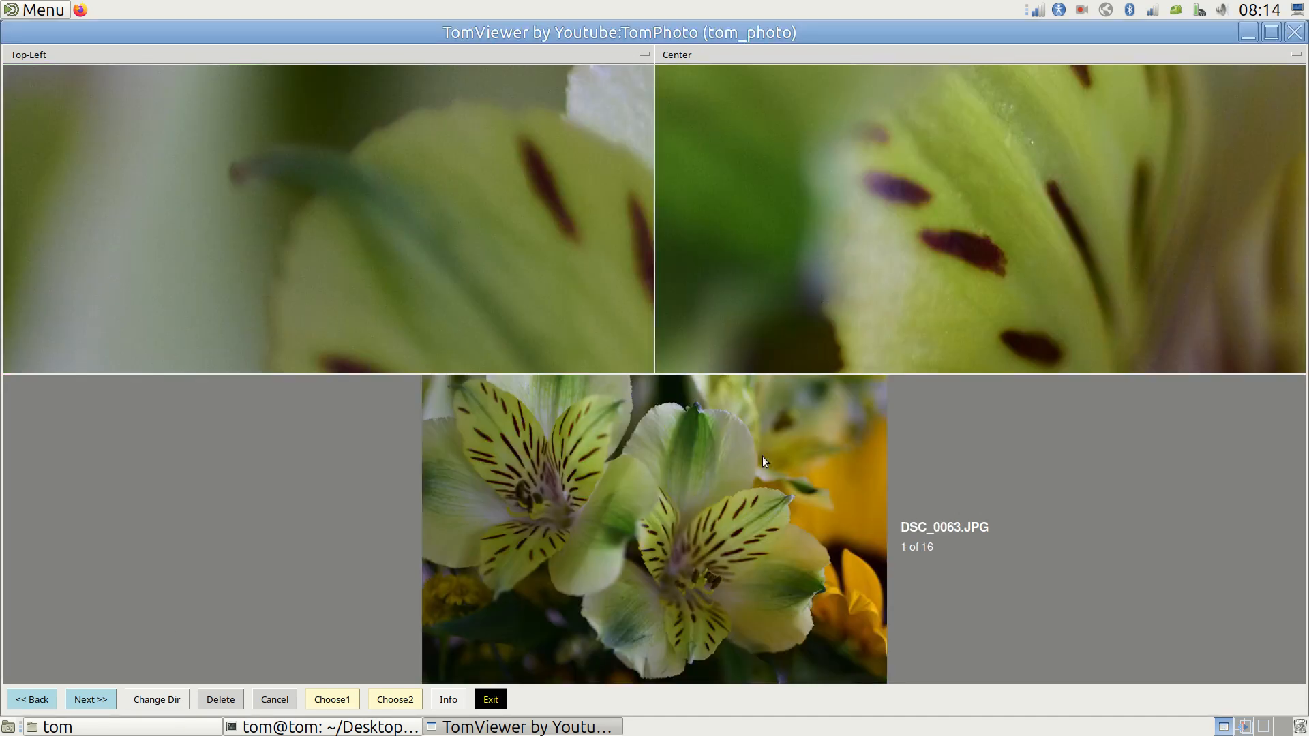
Page forward through the 16 photos to DSC_0168.JPG, 6 of 16
left_click(90, 699)
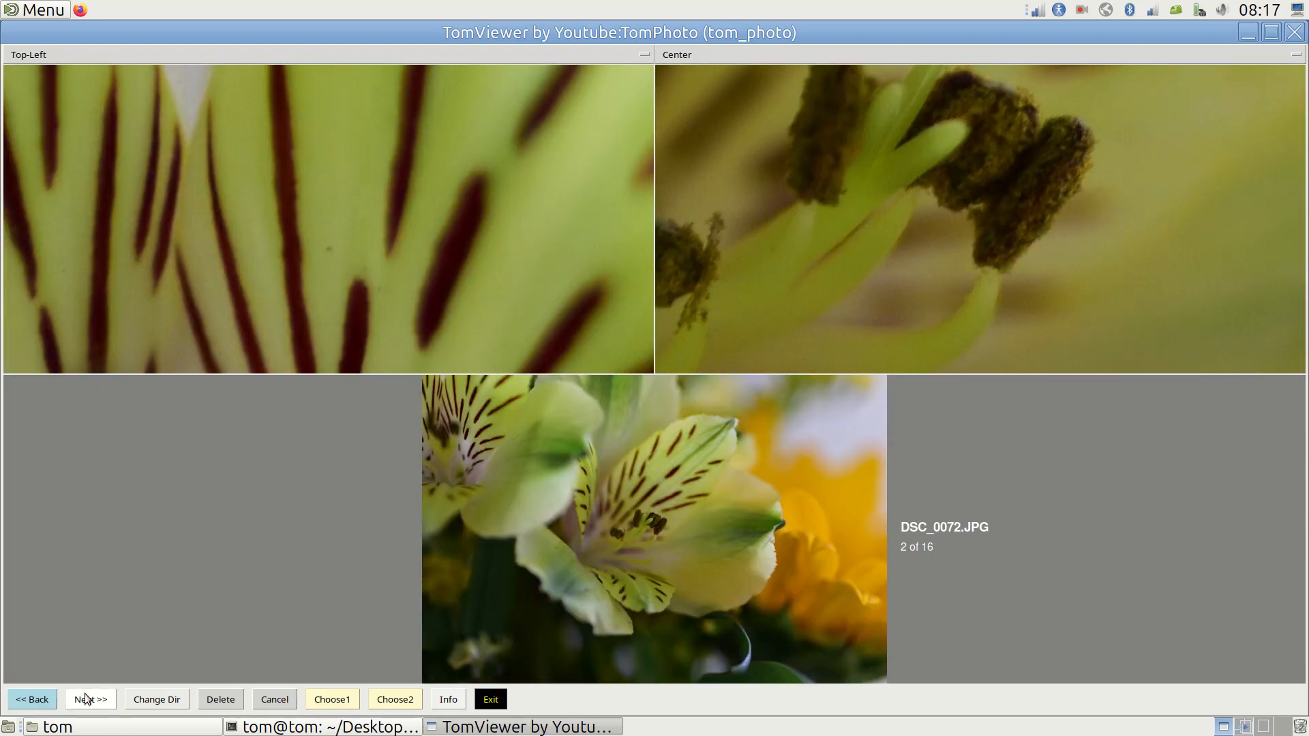
left_click(90, 698)
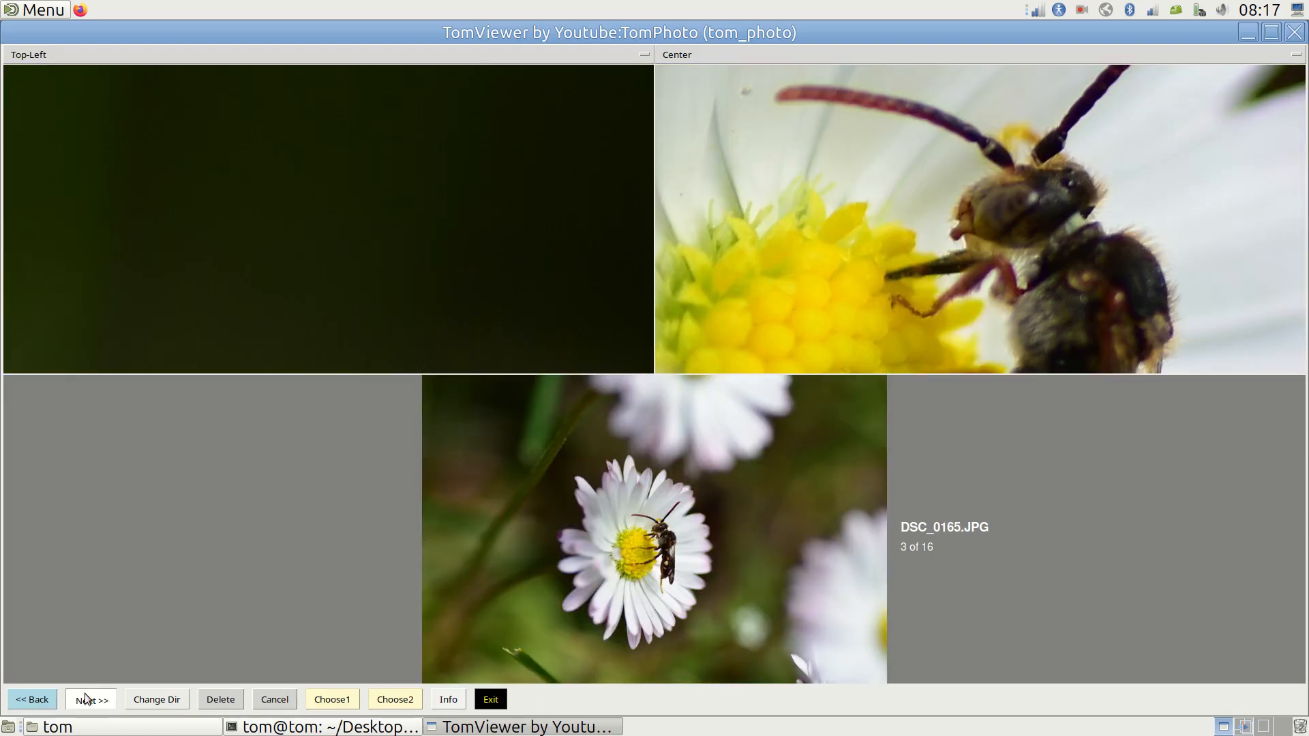
left_click(90, 698)
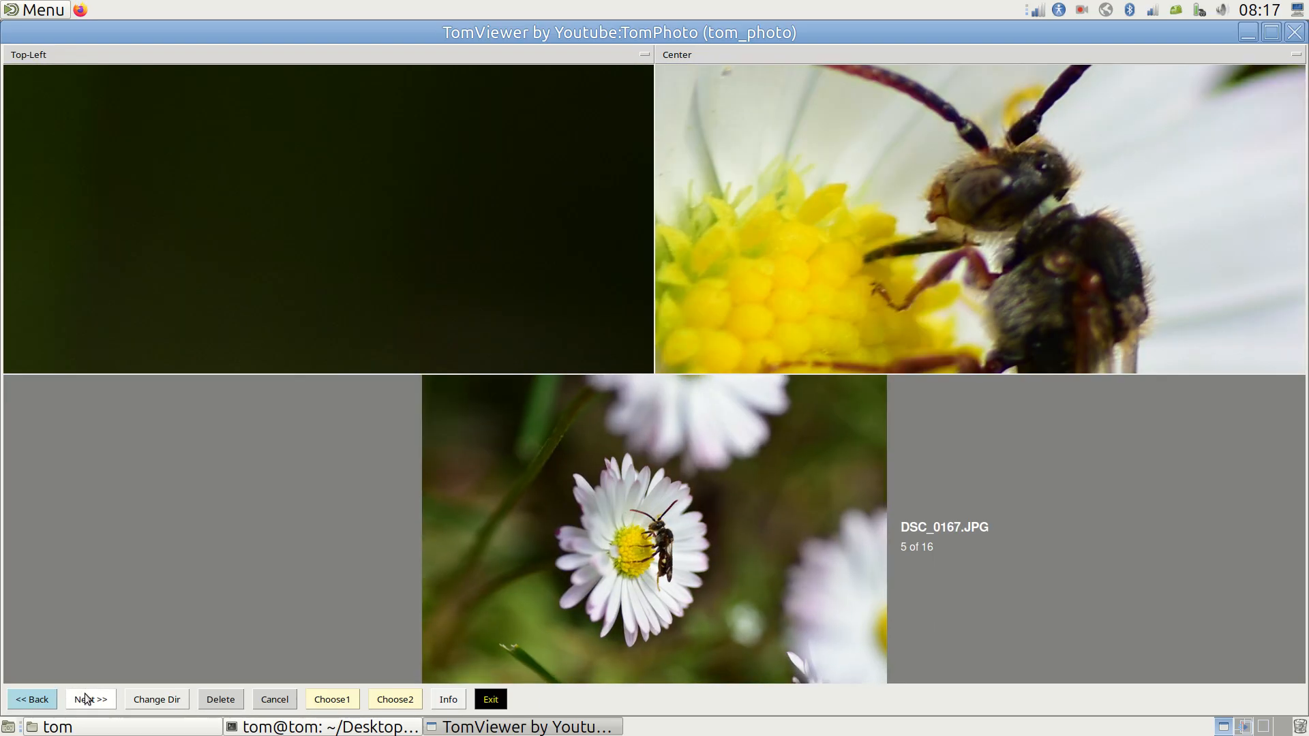
left_click(90, 698)
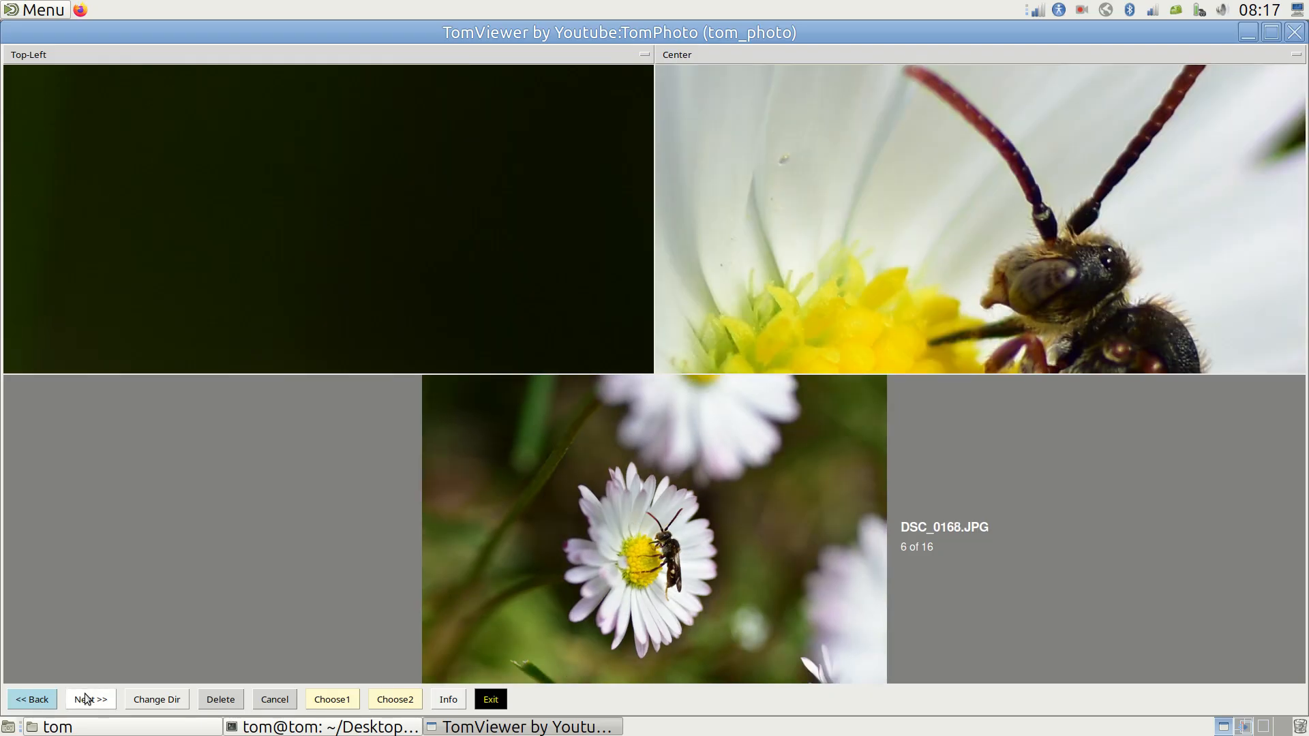
mouse_move(151, 671)
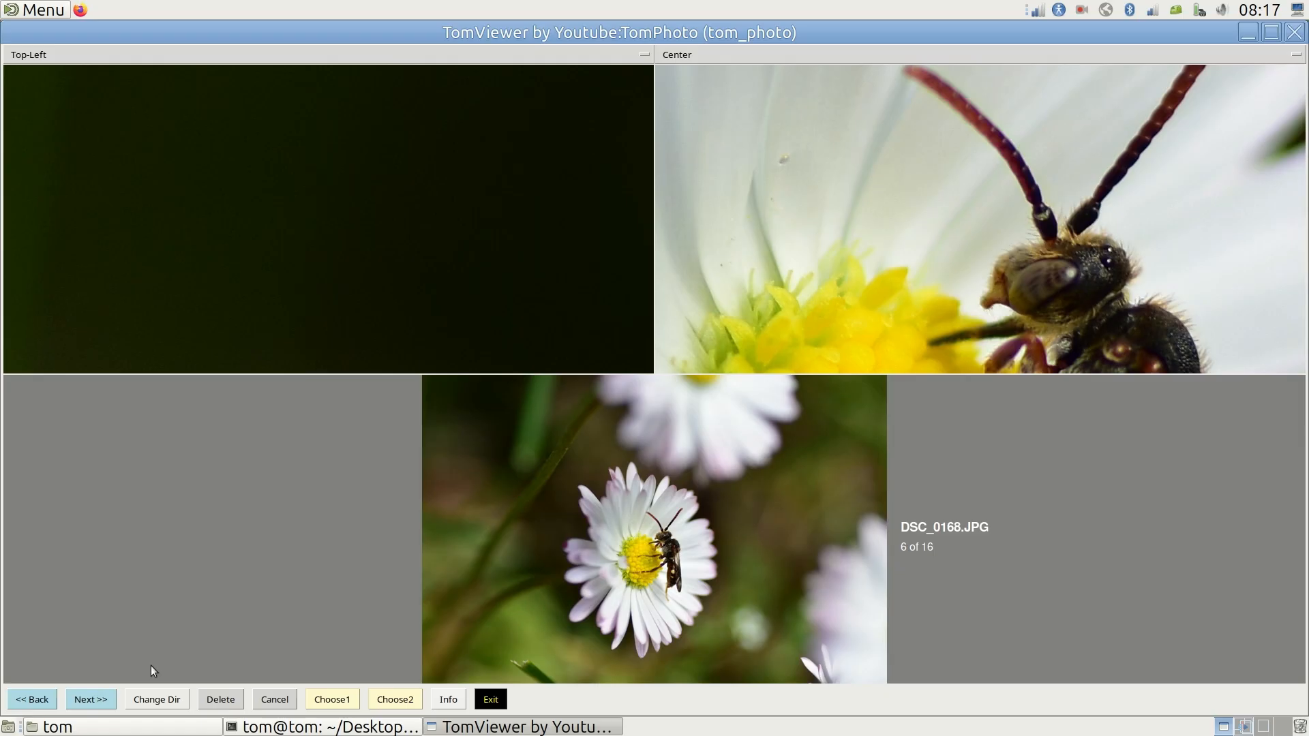
Switch the left zoom pane from Top-Left to the photo's Center region
left_click(27, 54)
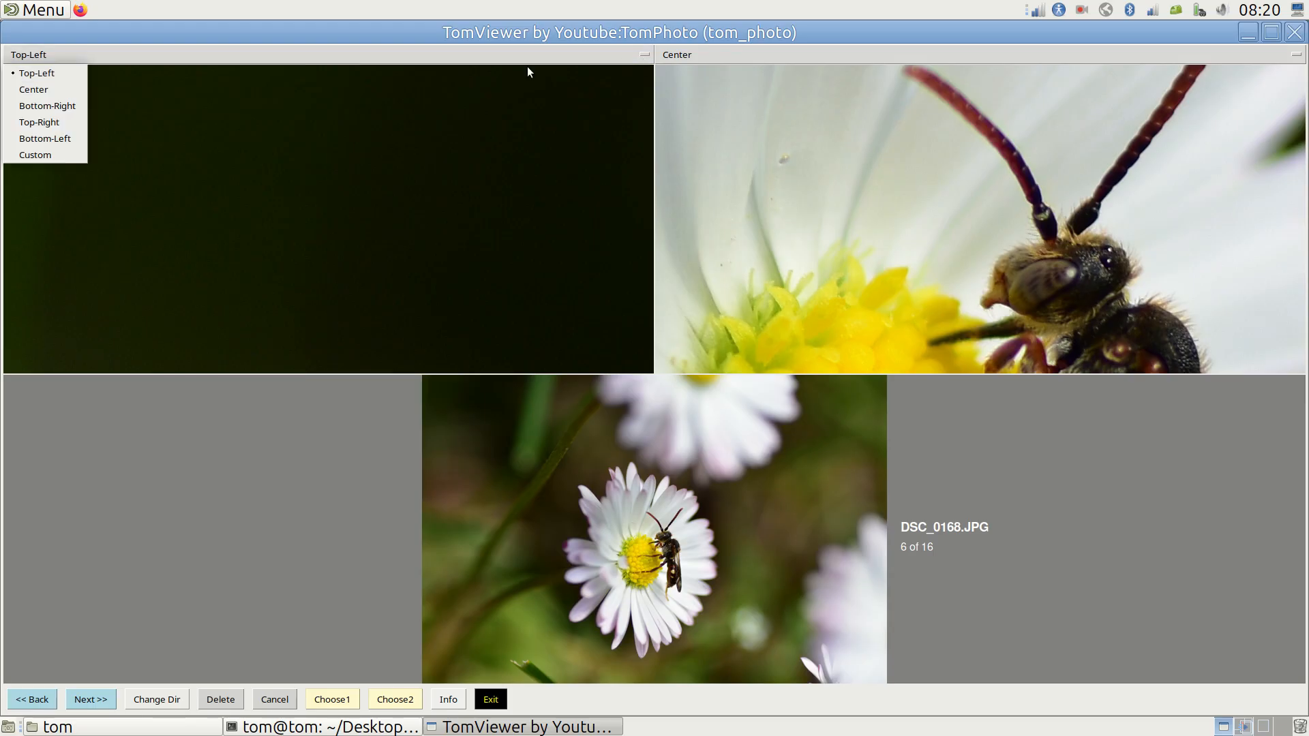
left_click(43, 138)
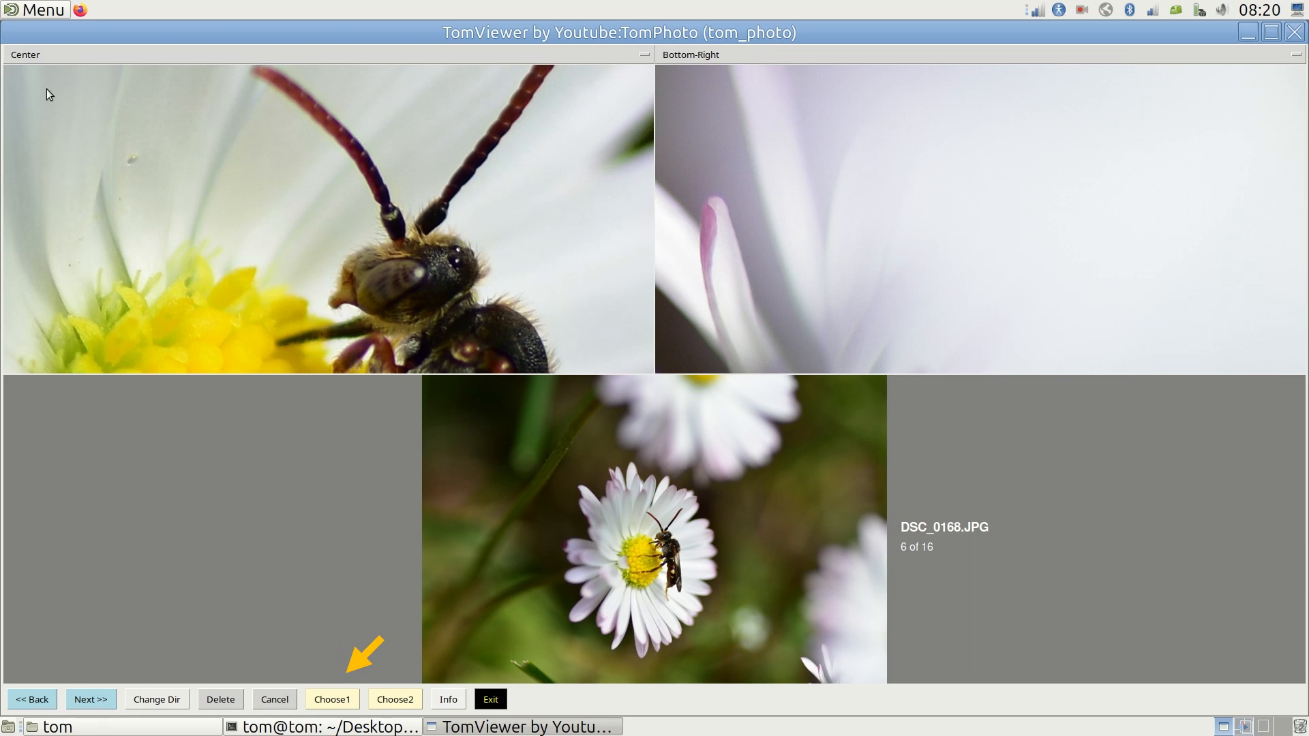
mouse_move(385, 652)
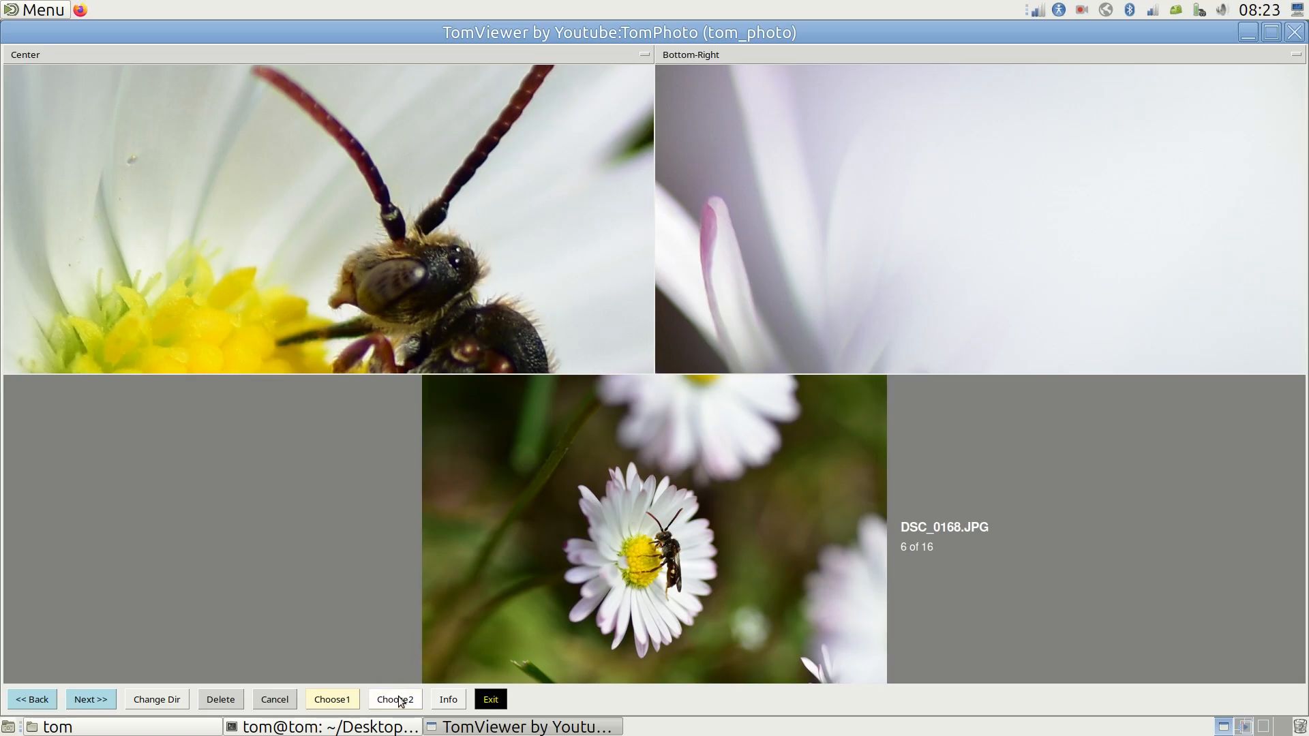
Use Choose2 to frame custom crops of the bee's head and a stem in the right pane
left_click(396, 700)
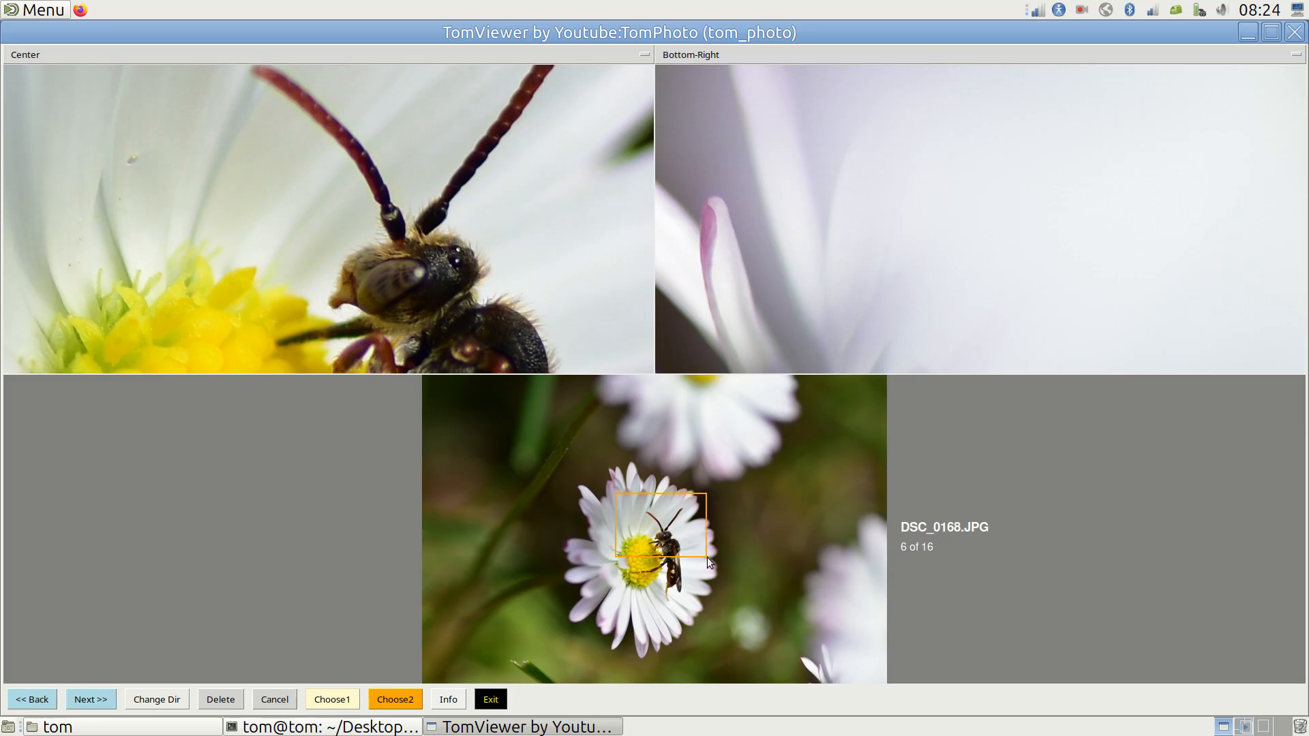
left_click(394, 699)
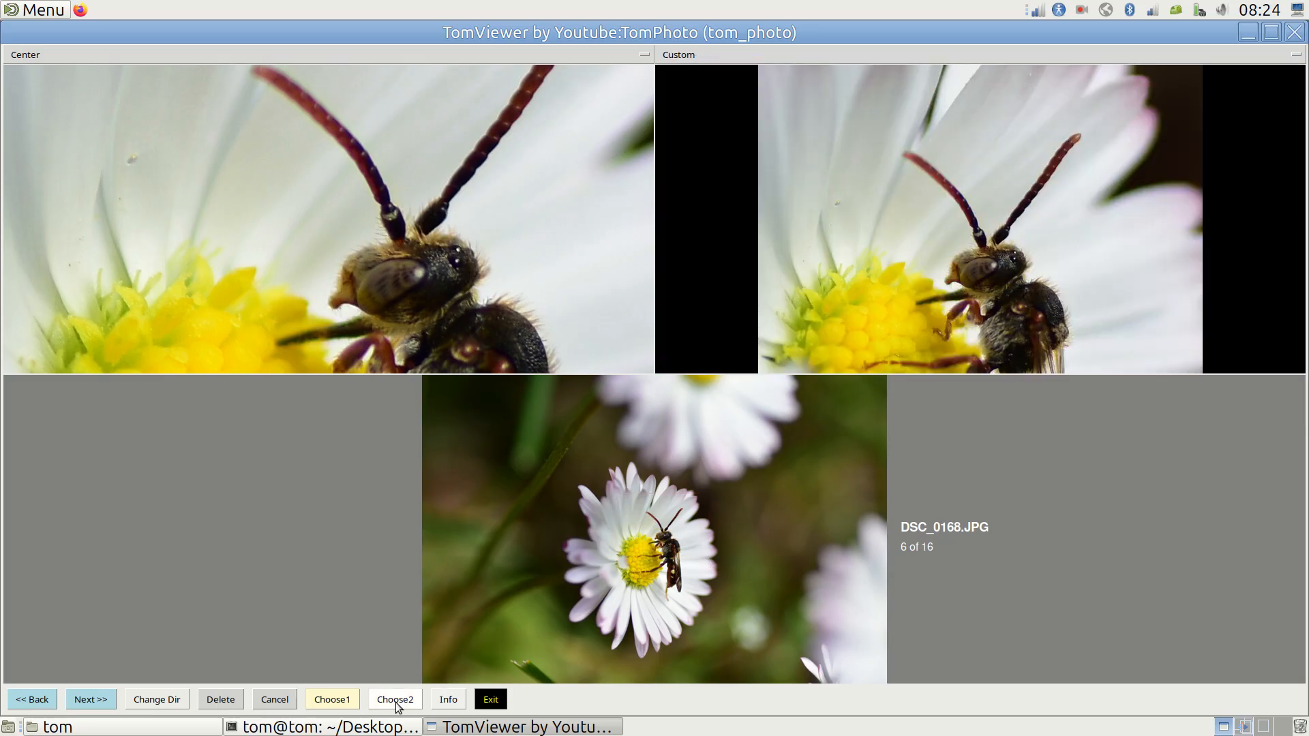
left_click(394, 699)
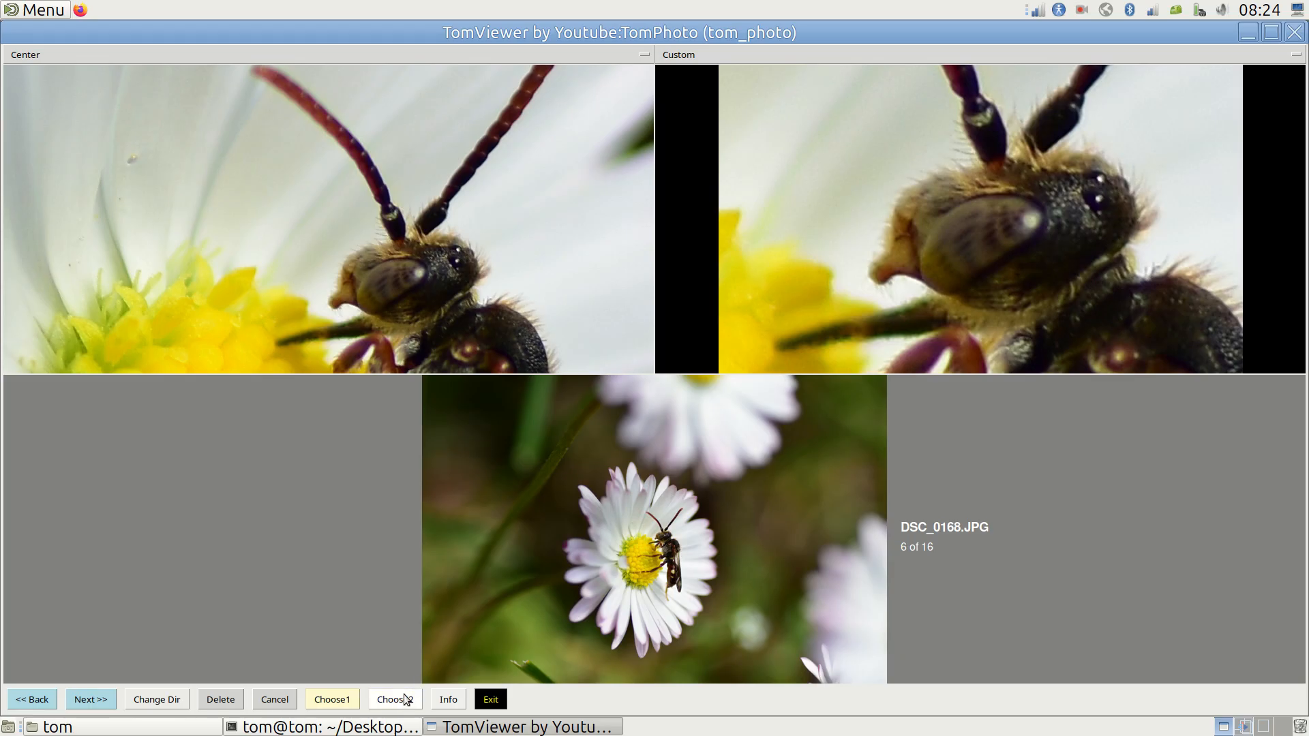
left_click(394, 700)
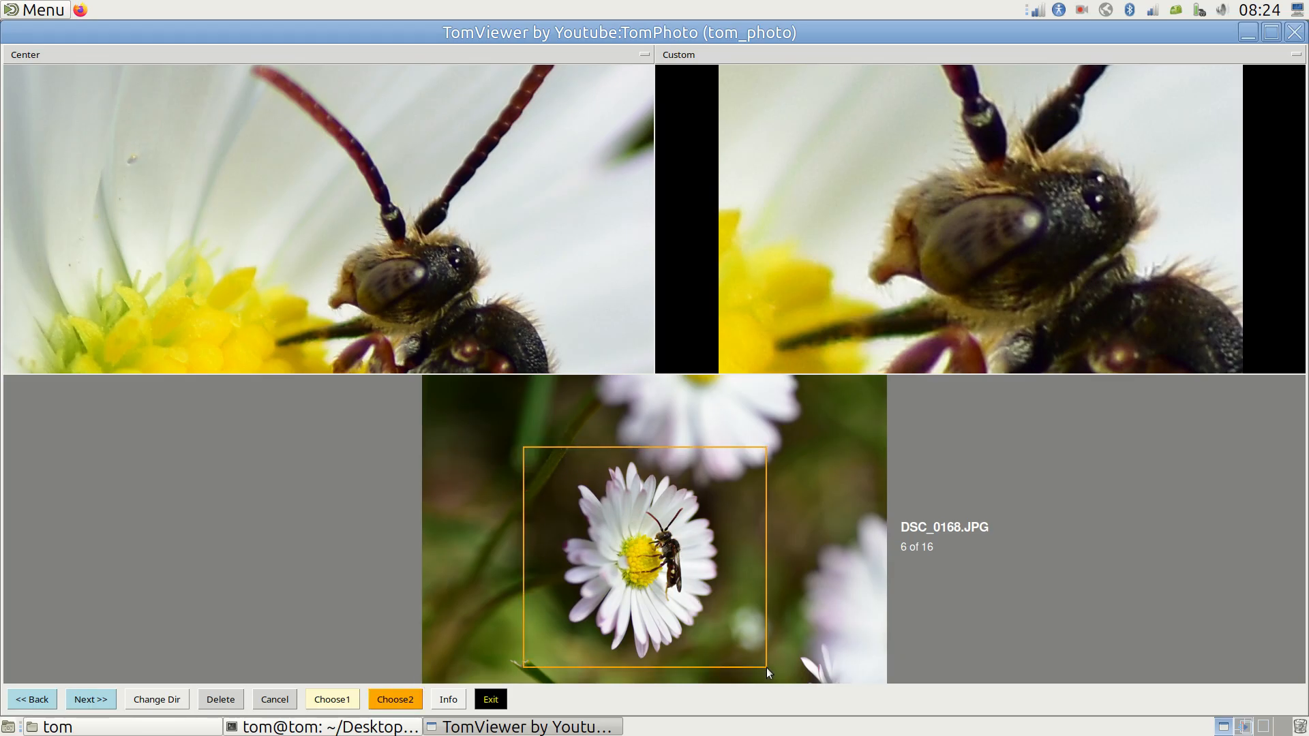
left_click(394, 698)
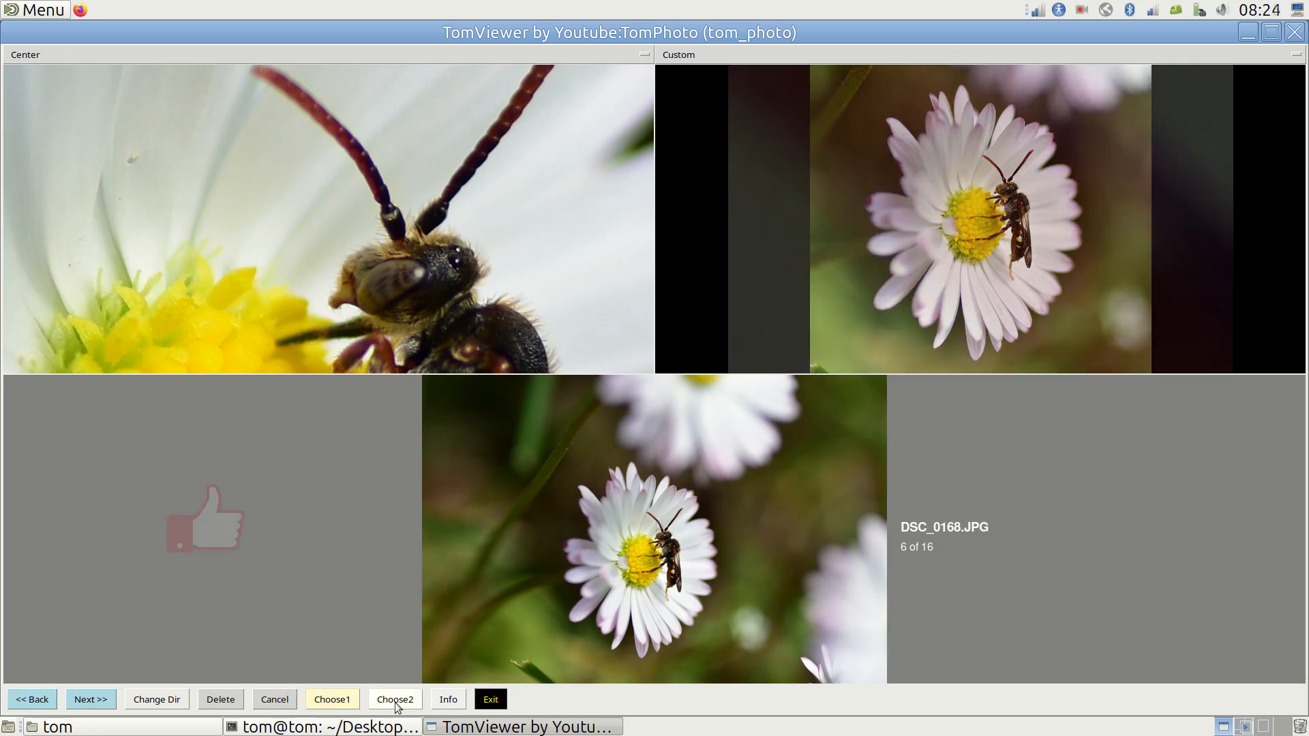
left_click(394, 700)
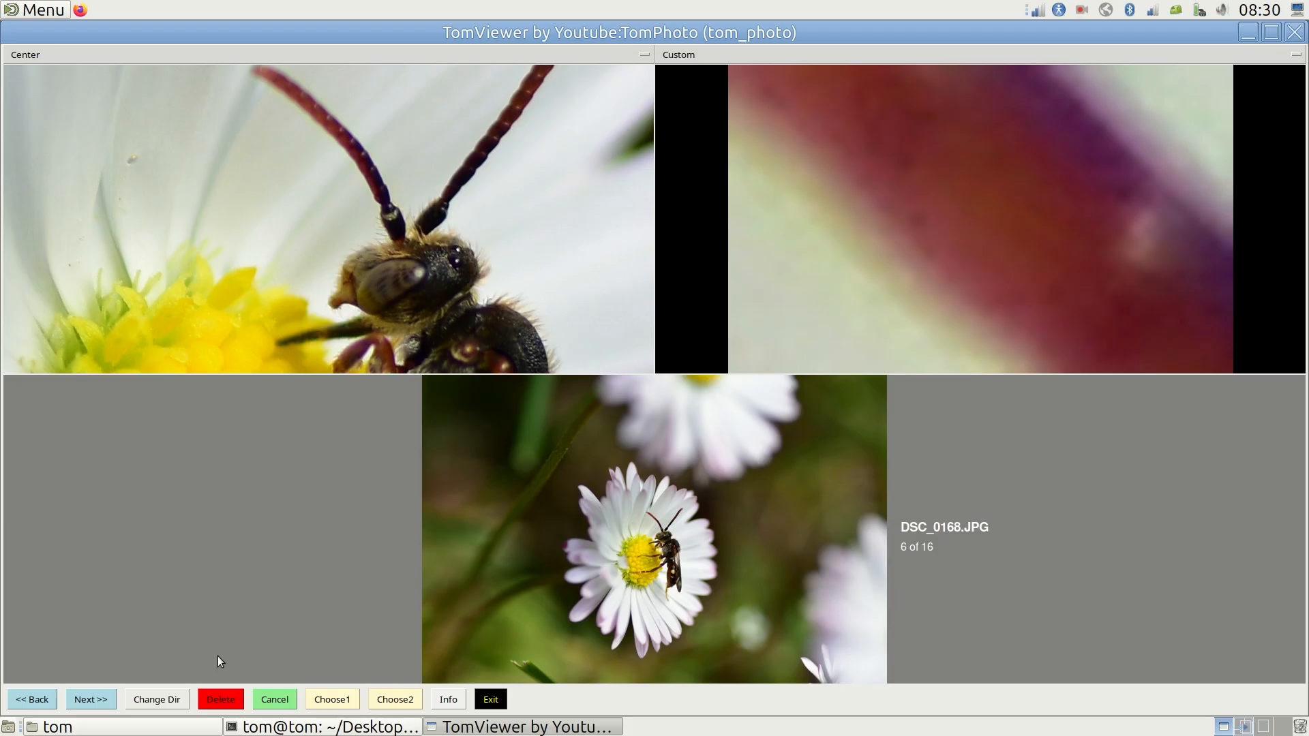
mouse_move(232, 664)
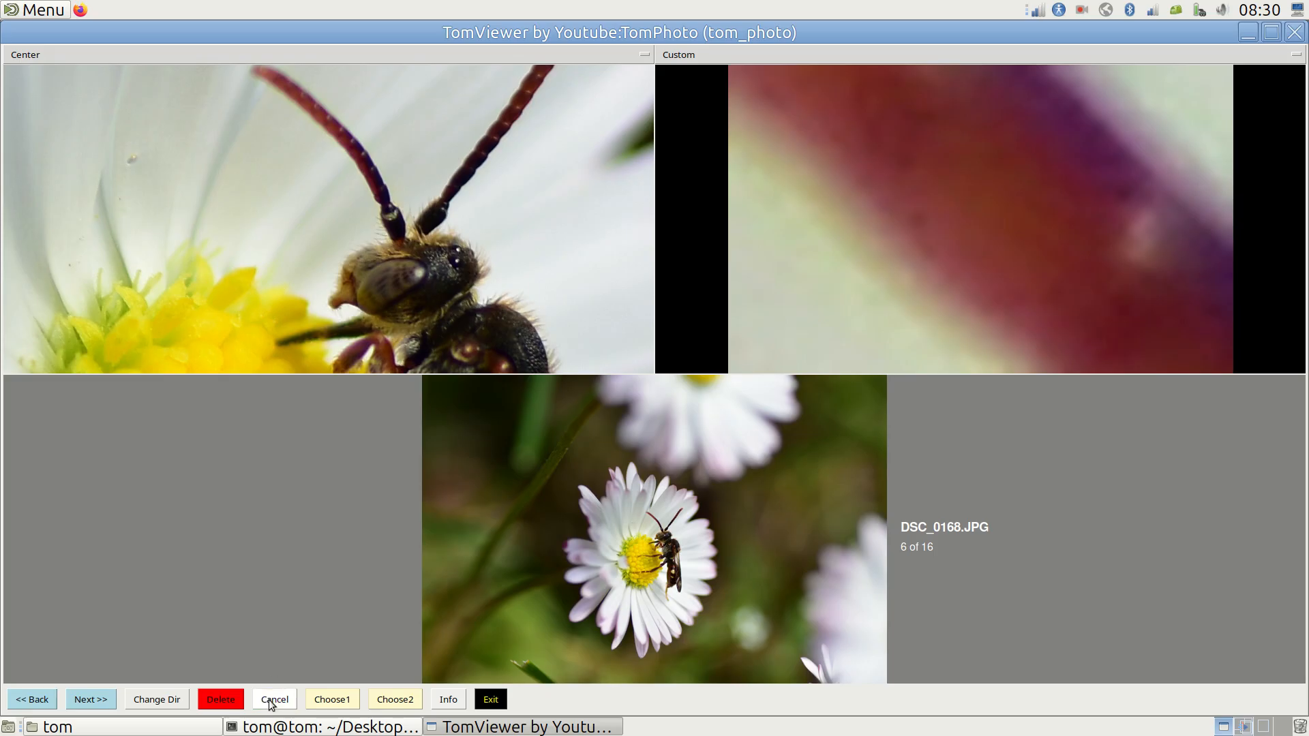
mouse_move(268, 664)
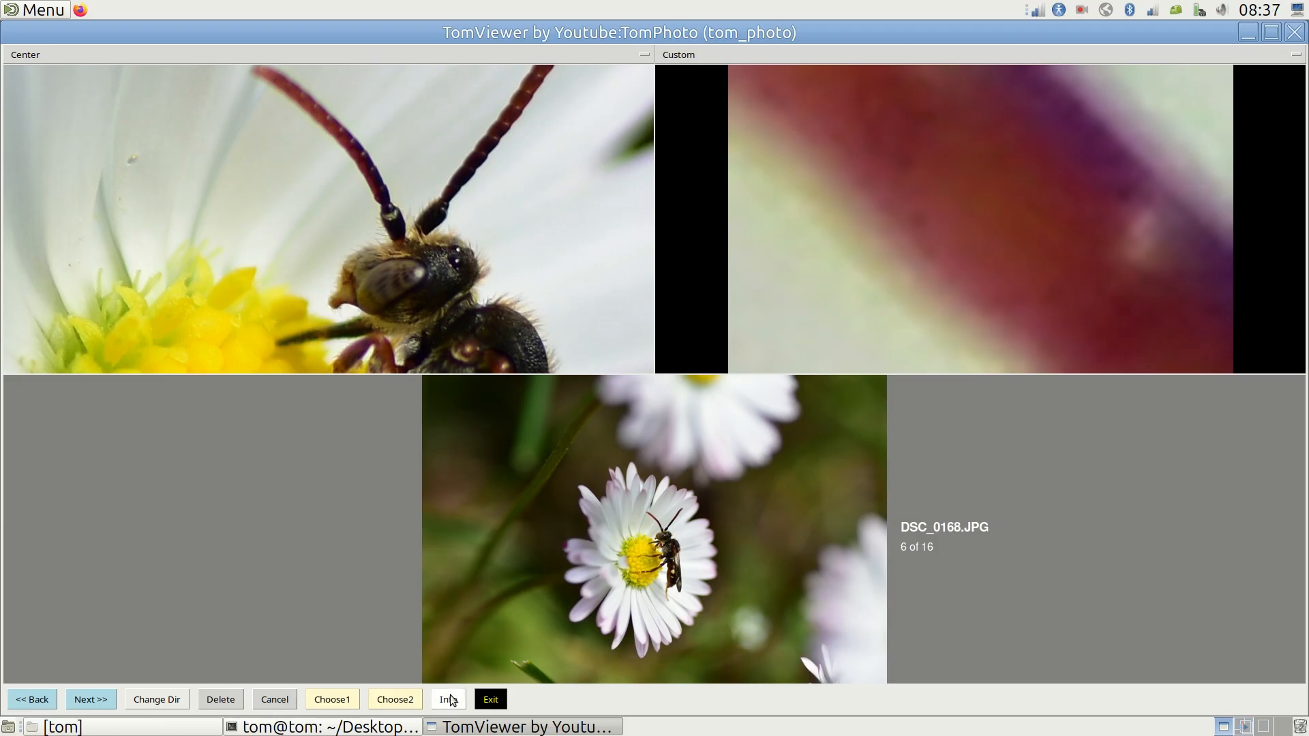
Show the Info instructions window, then dismiss it
left_click(448, 698)
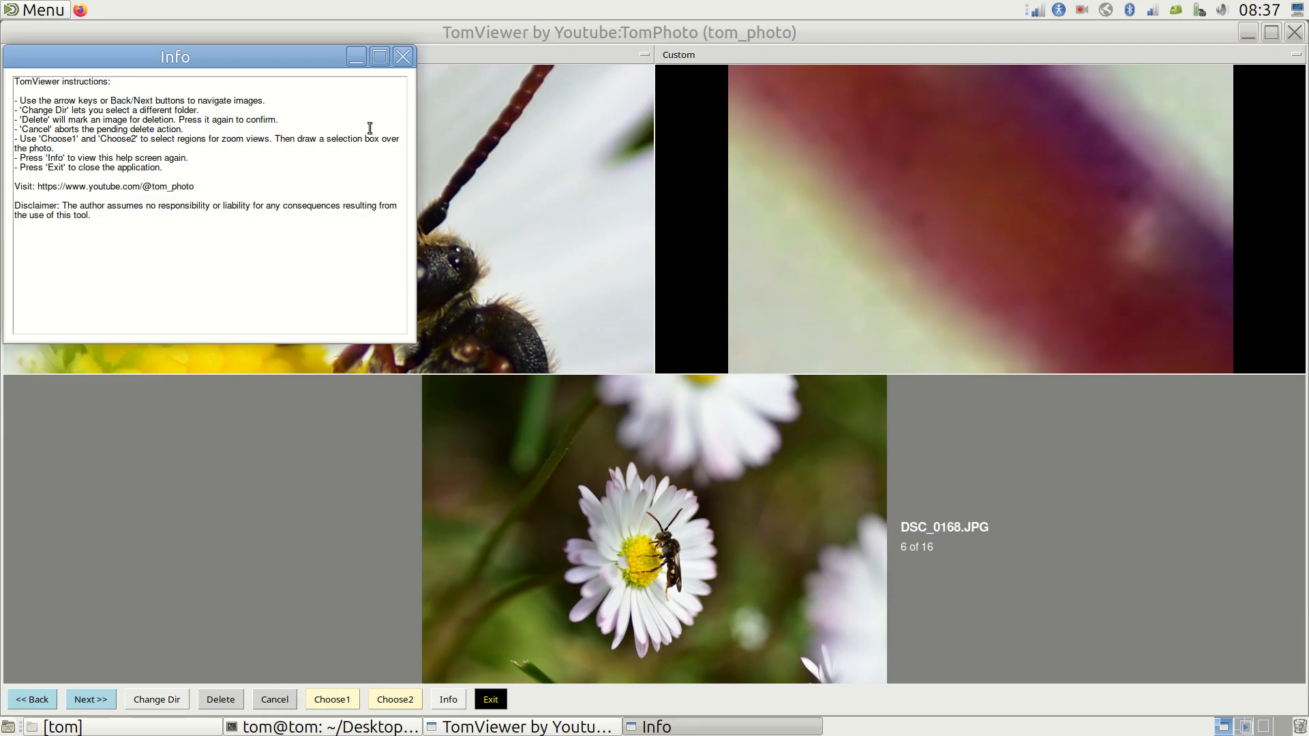
left_click(403, 58)
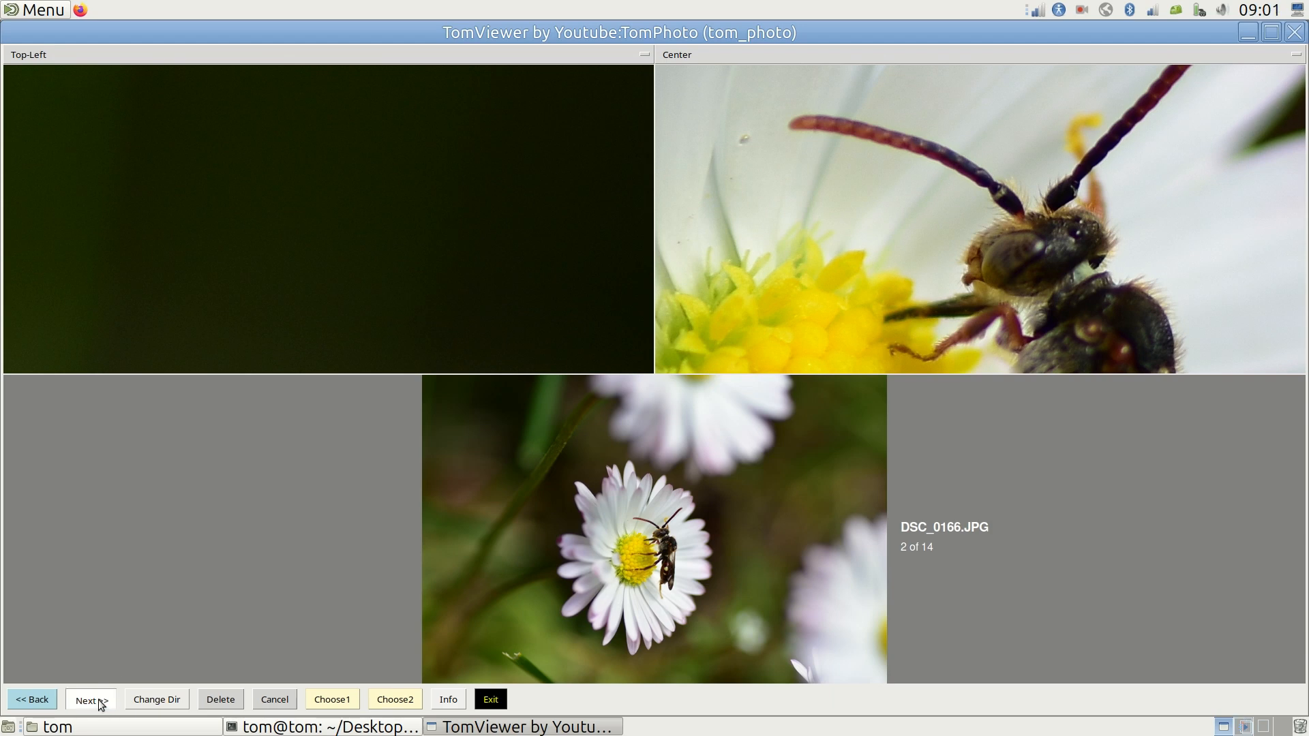
Page forward five photos to DSC_0178.JPG, 13 of 14
left_click(90, 699)
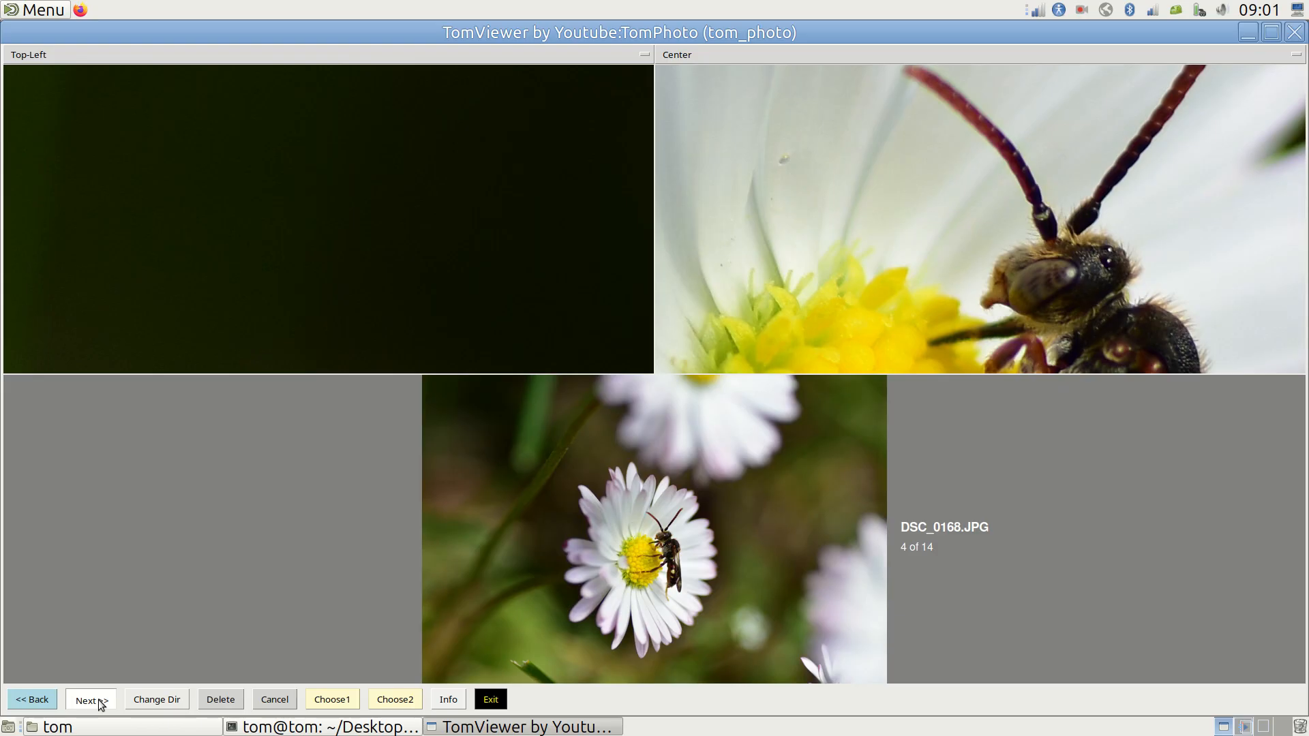
left_click(85, 699)
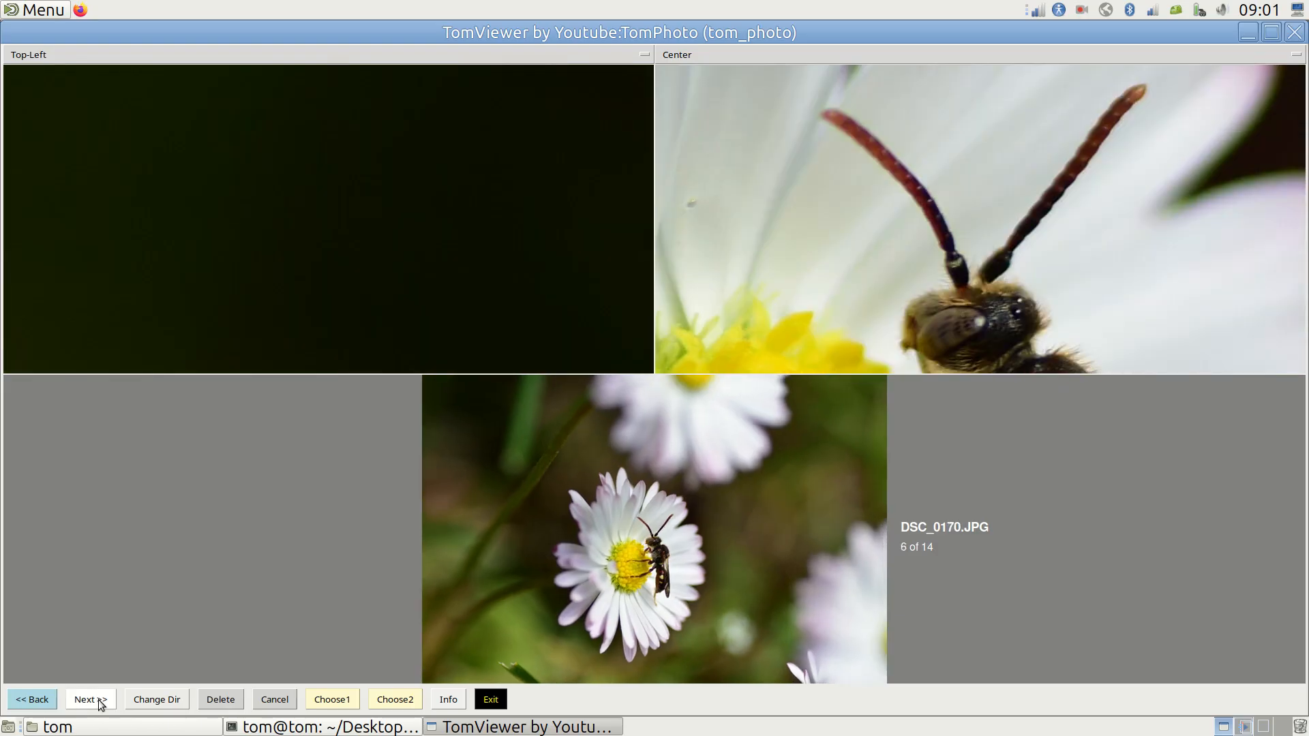
left_click(87, 699)
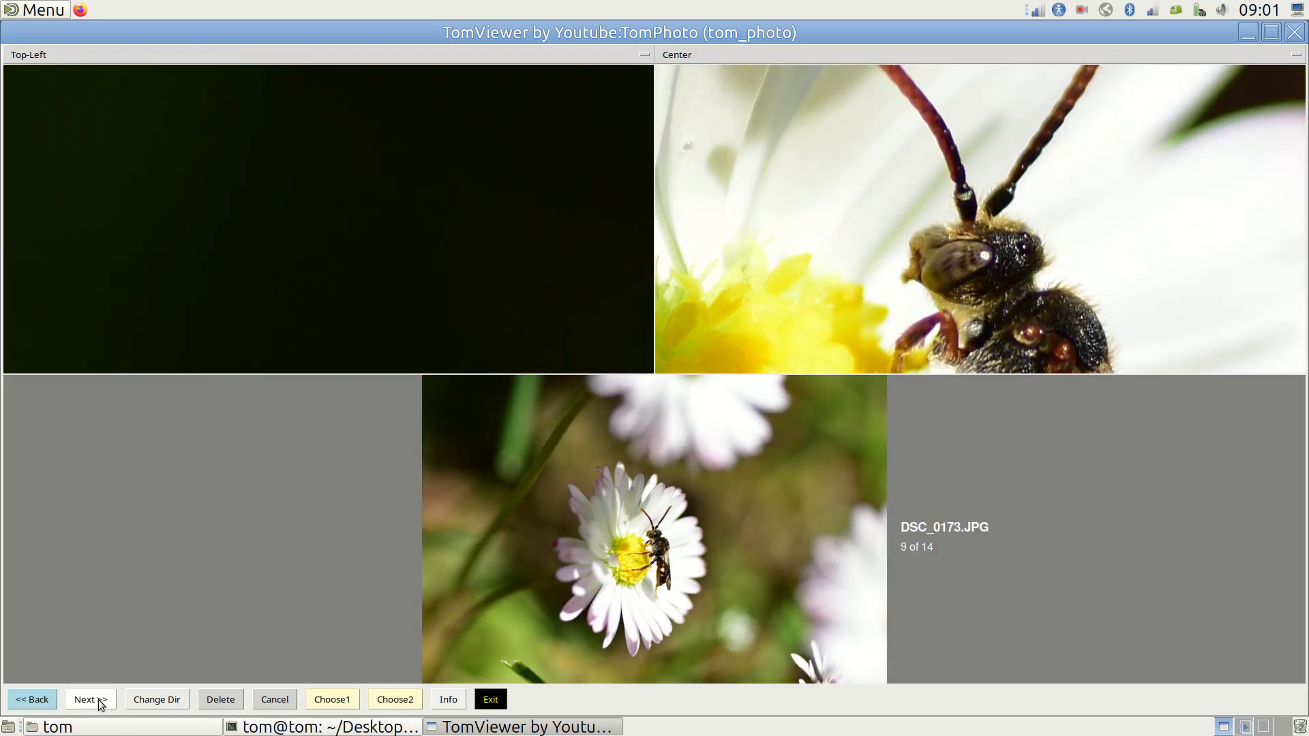
left_click(86, 700)
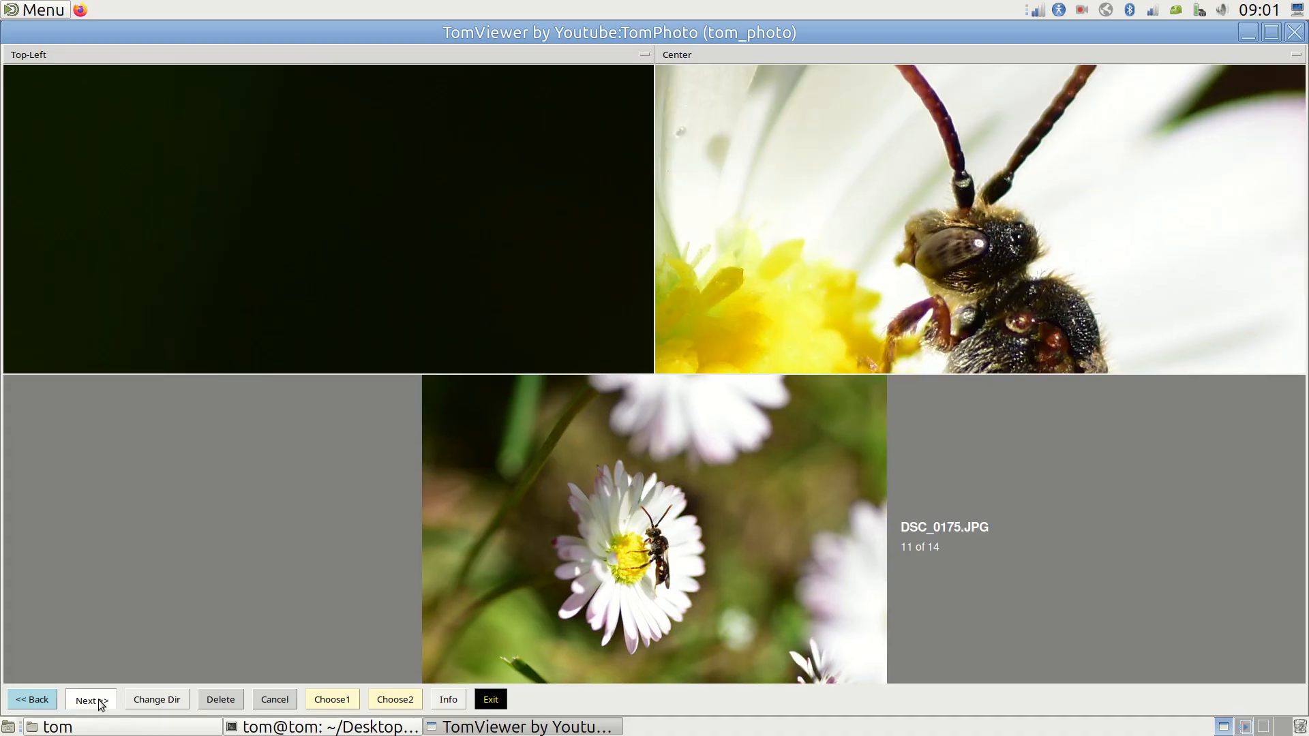
left_click(90, 700)
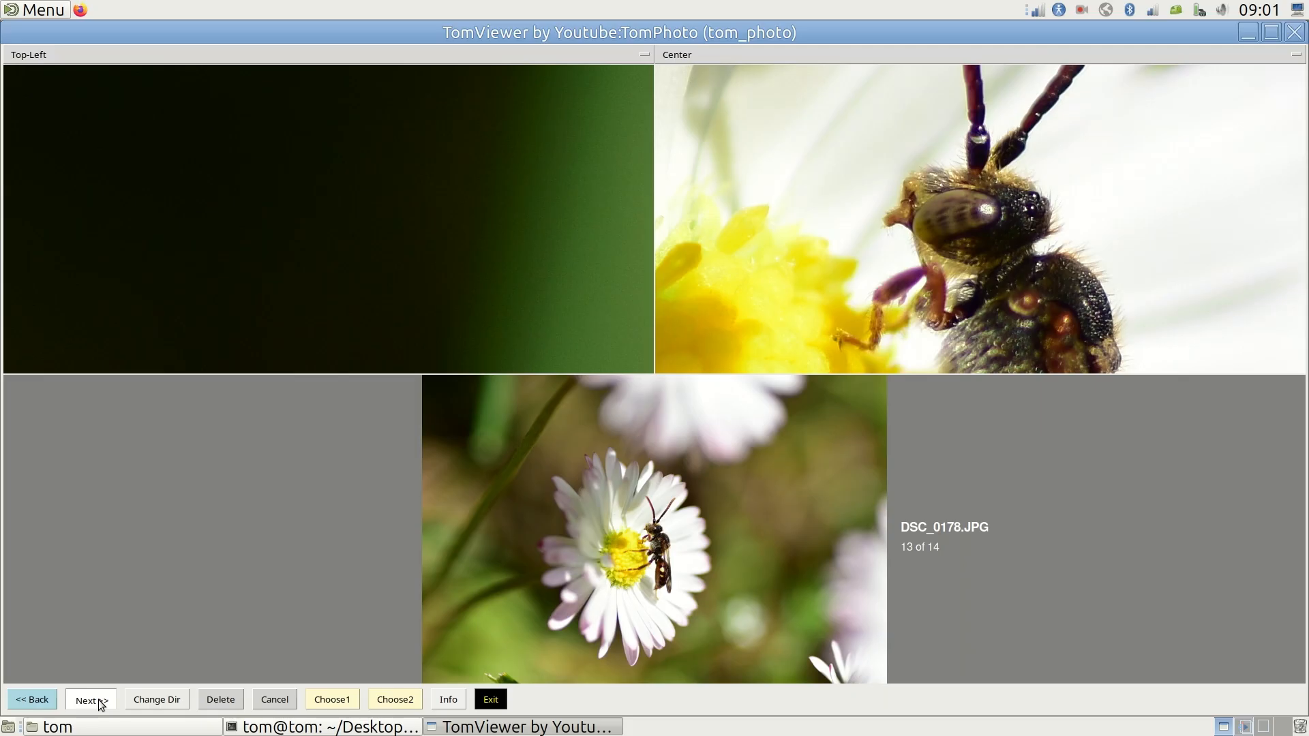
Box the bee's head with Choose1 and page around the series to DSC_0171.JPG
left_click(332, 699)
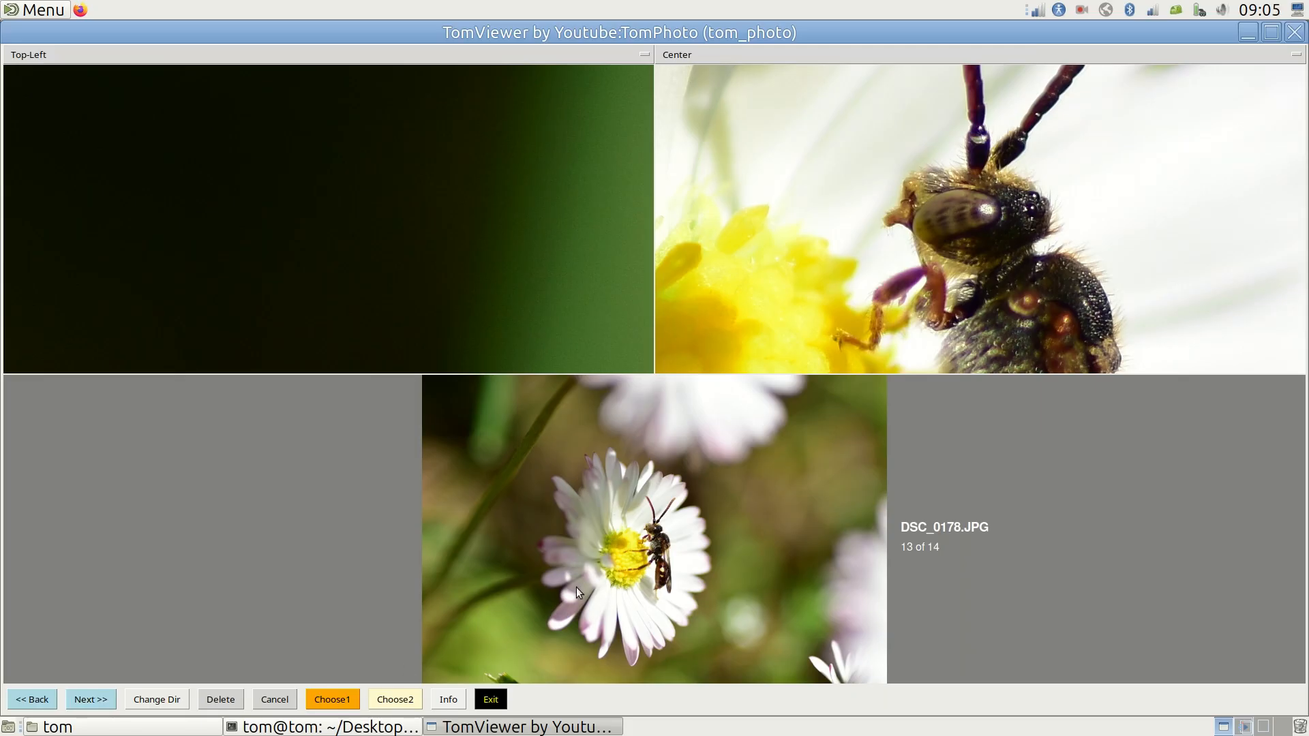
mouse_move(660, 537)
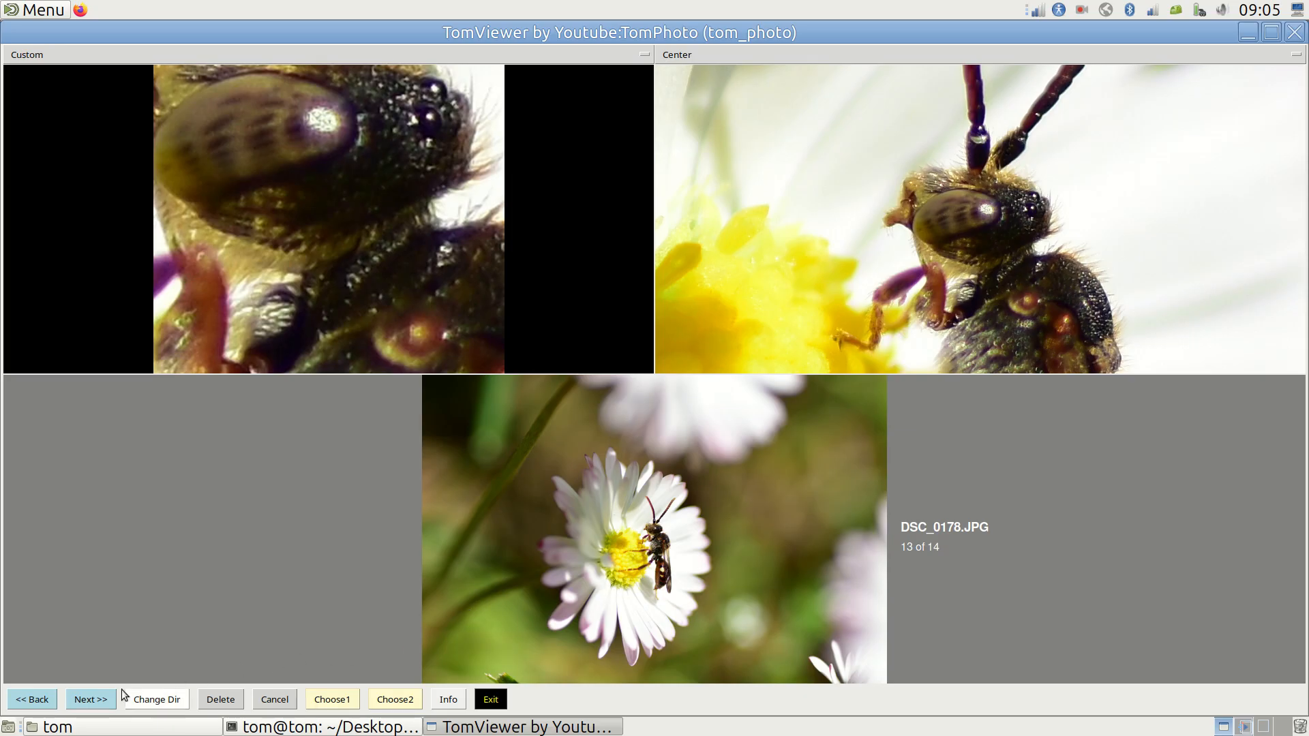
left_click(90, 699)
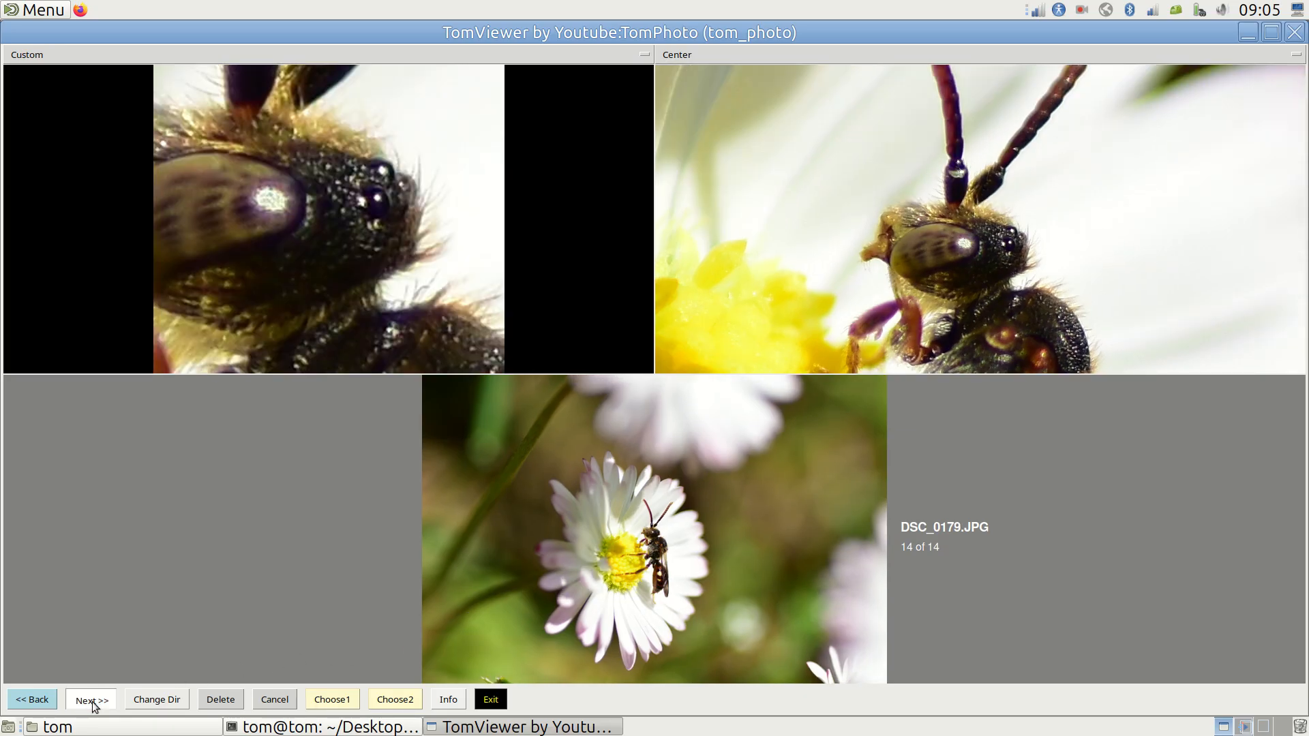
left_click(90, 700)
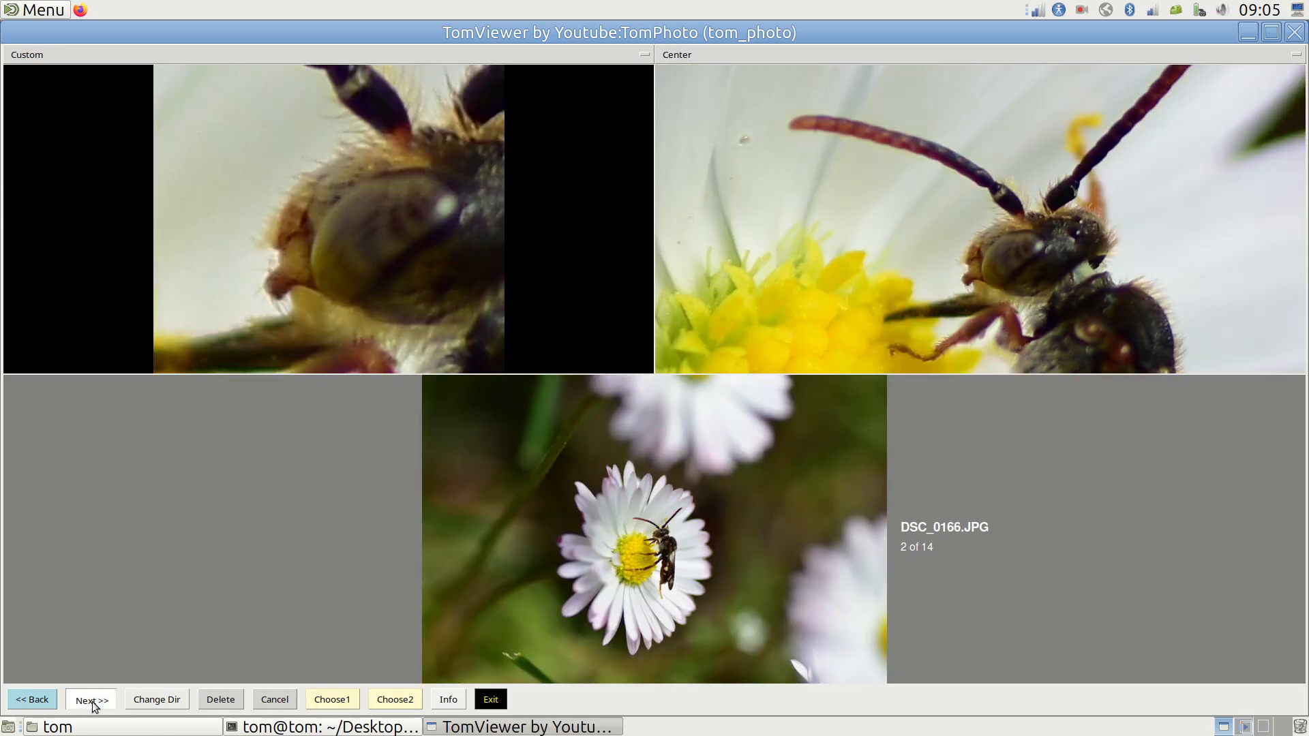
left_click(90, 700)
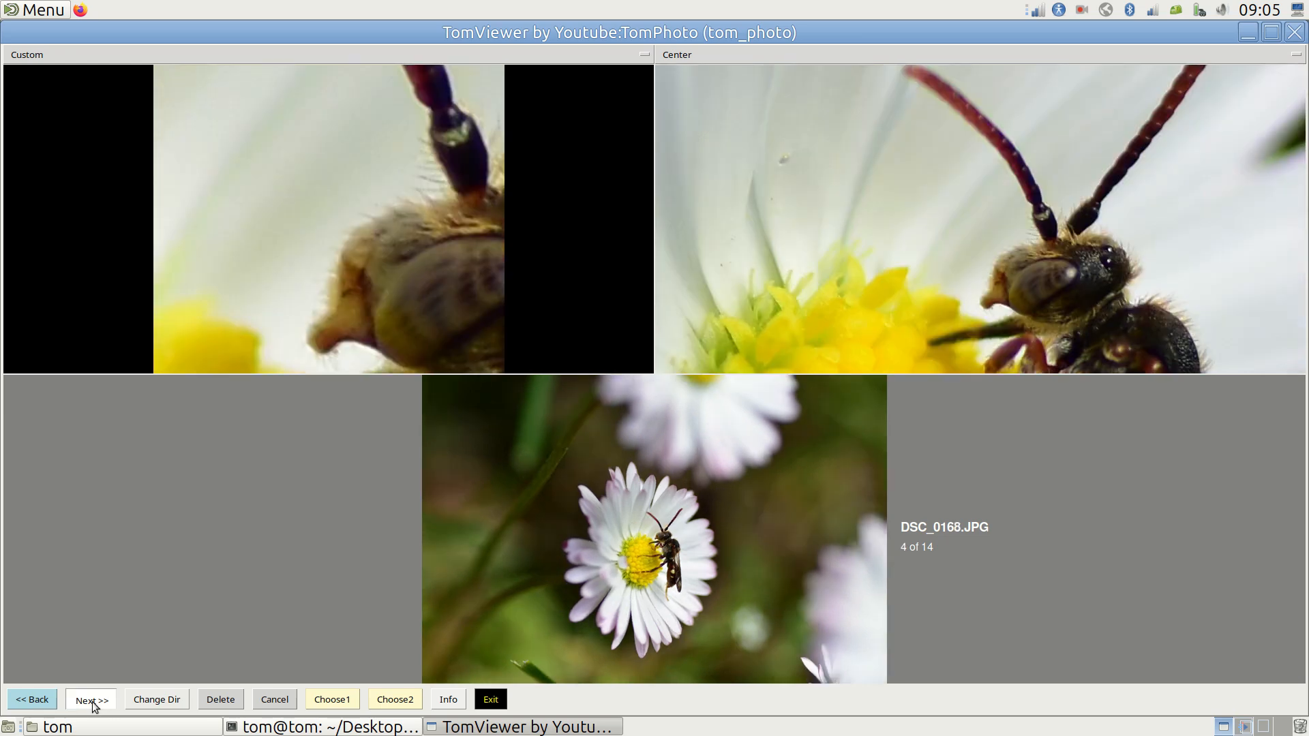
left_click(90, 699)
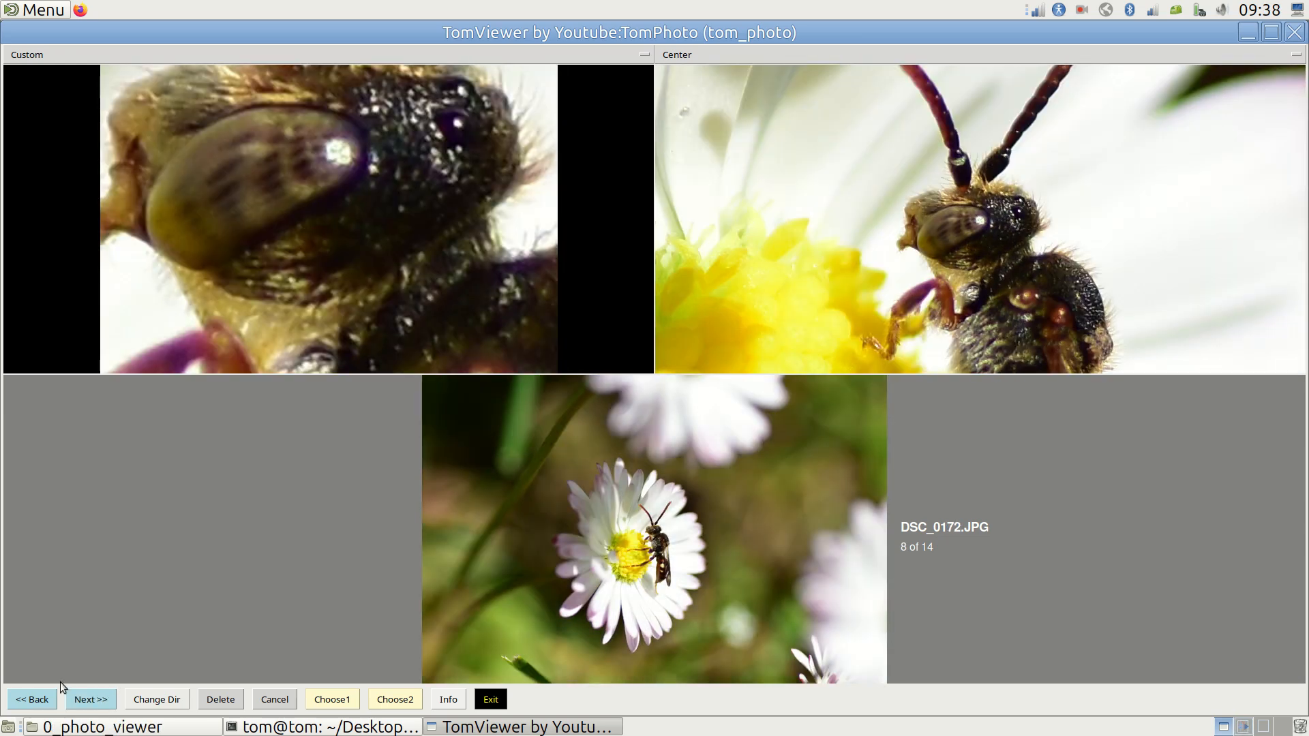
Flip between DSC_0171.JPG and DSC_0172.JPG to compare the bee's eye sharpness
left_click(32, 699)
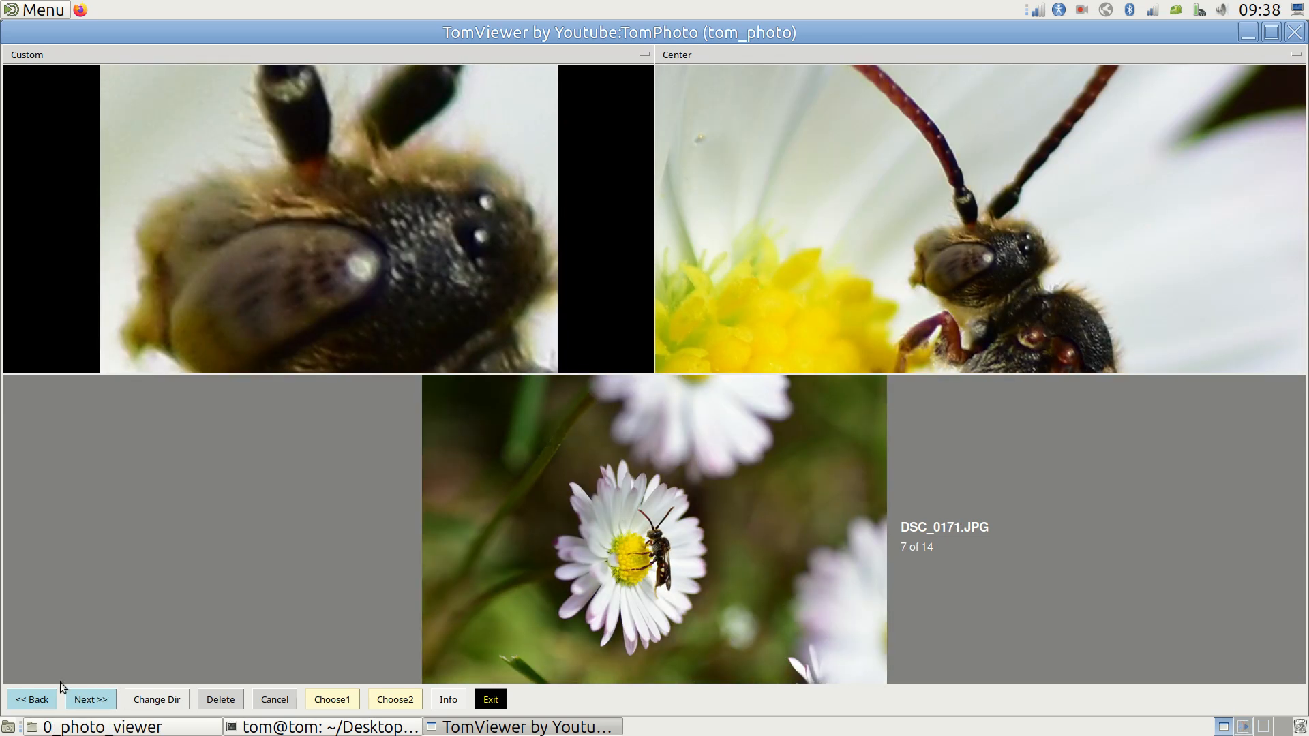
left_click(90, 699)
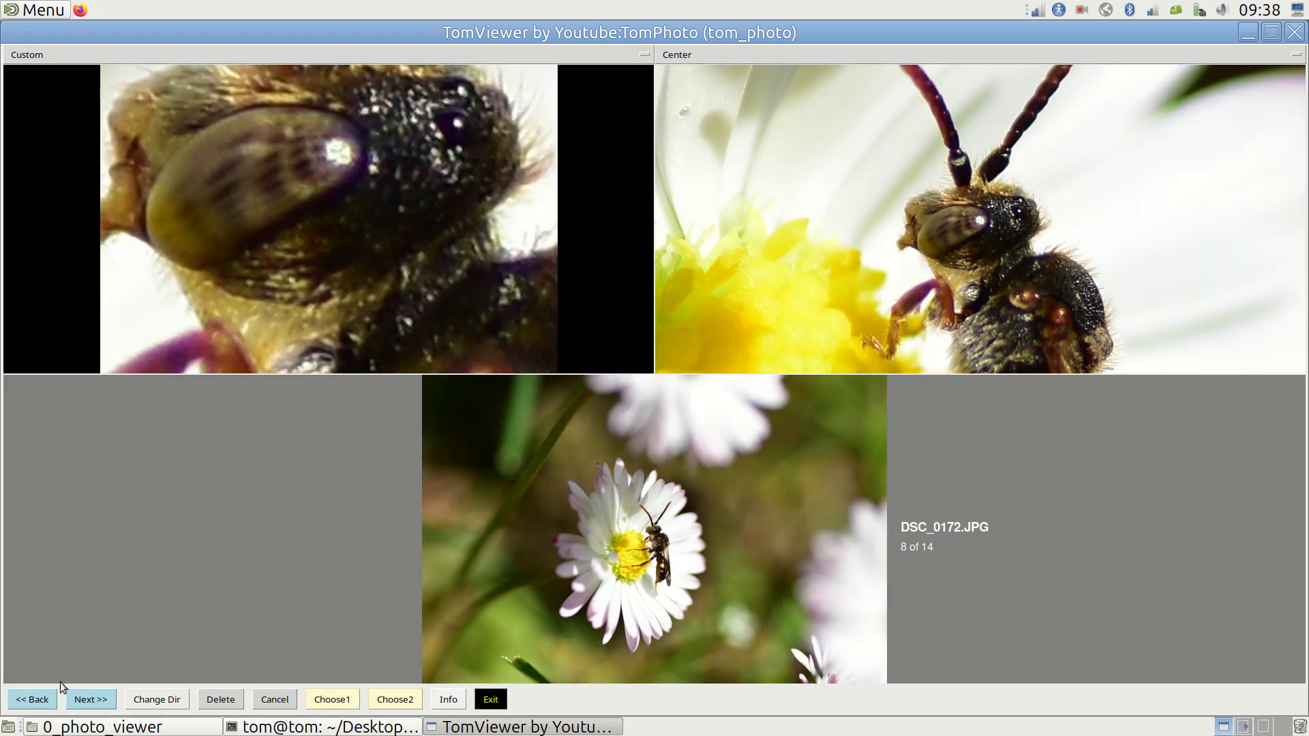
left_click(31, 700)
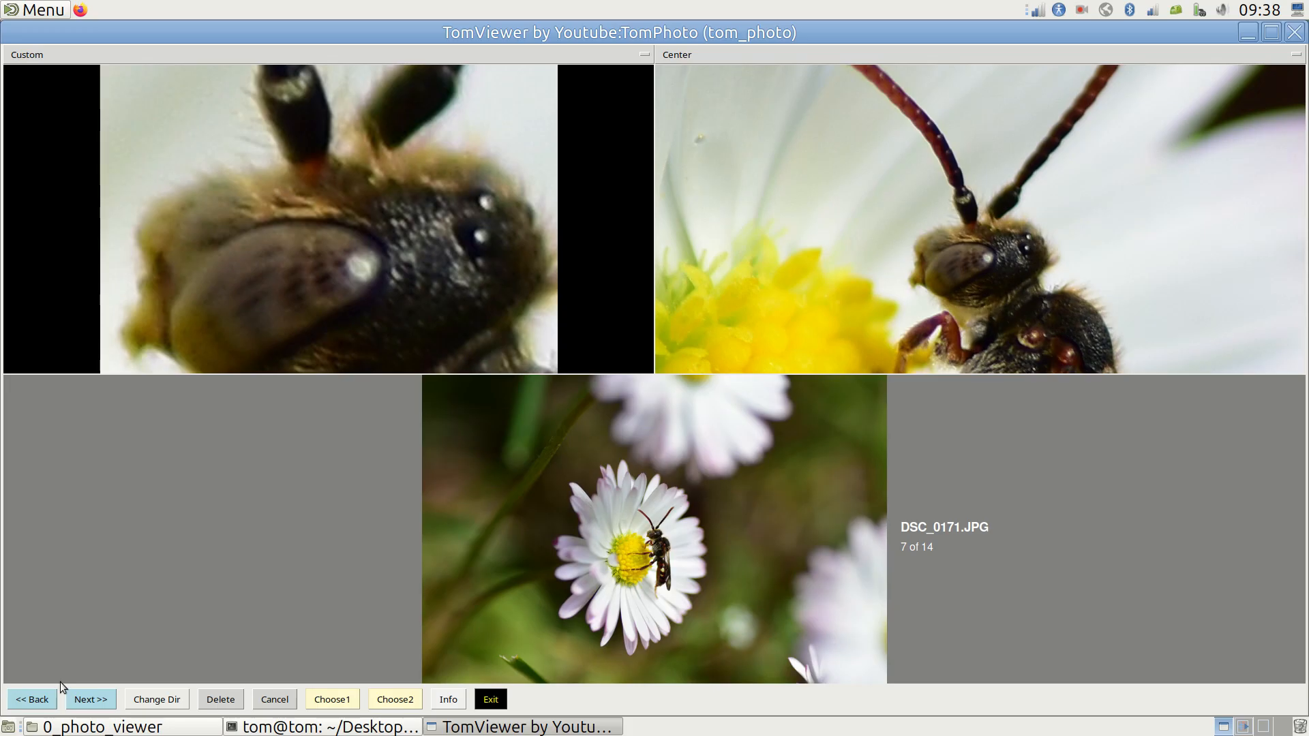